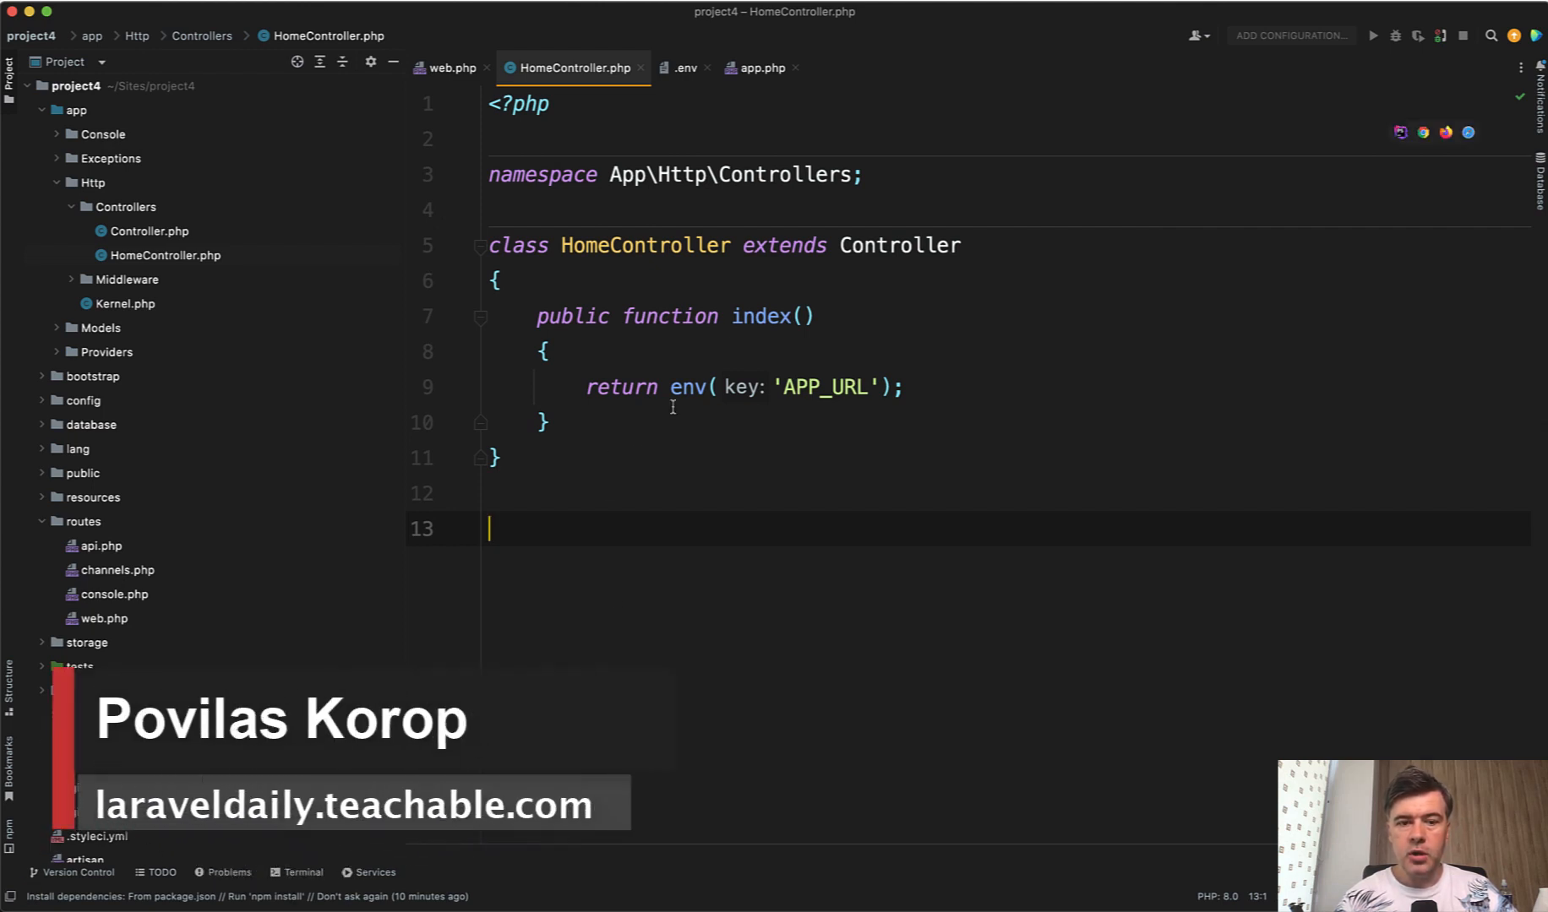
# Select the env('APP_URL') call on line 9 of HomeController.
pyautogui.doubleClick(688, 387)
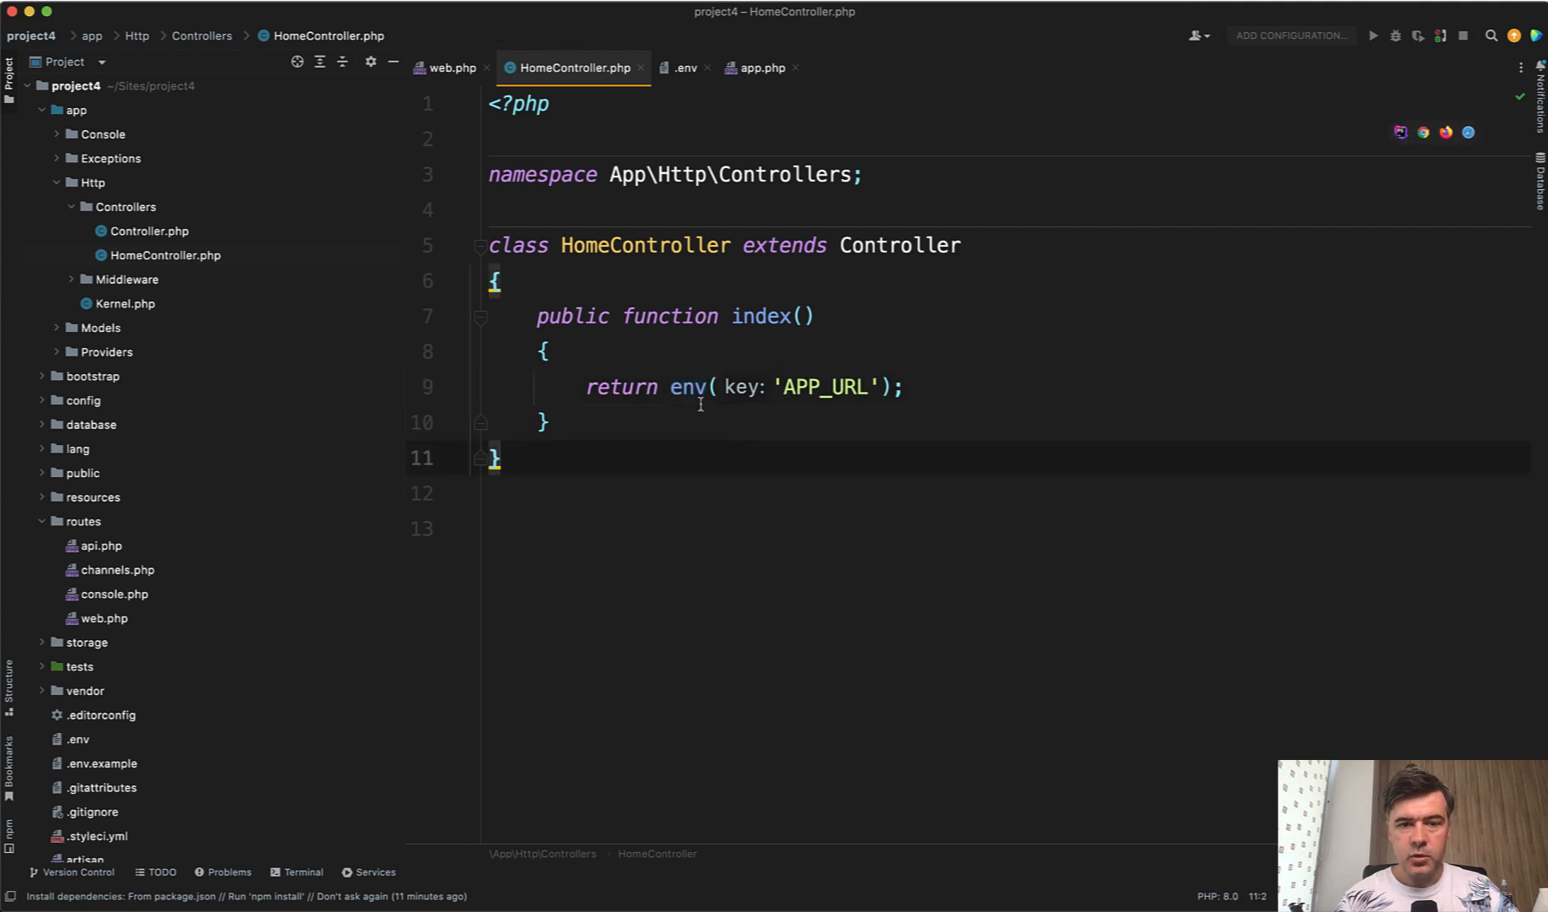
pyautogui.click(687, 386)
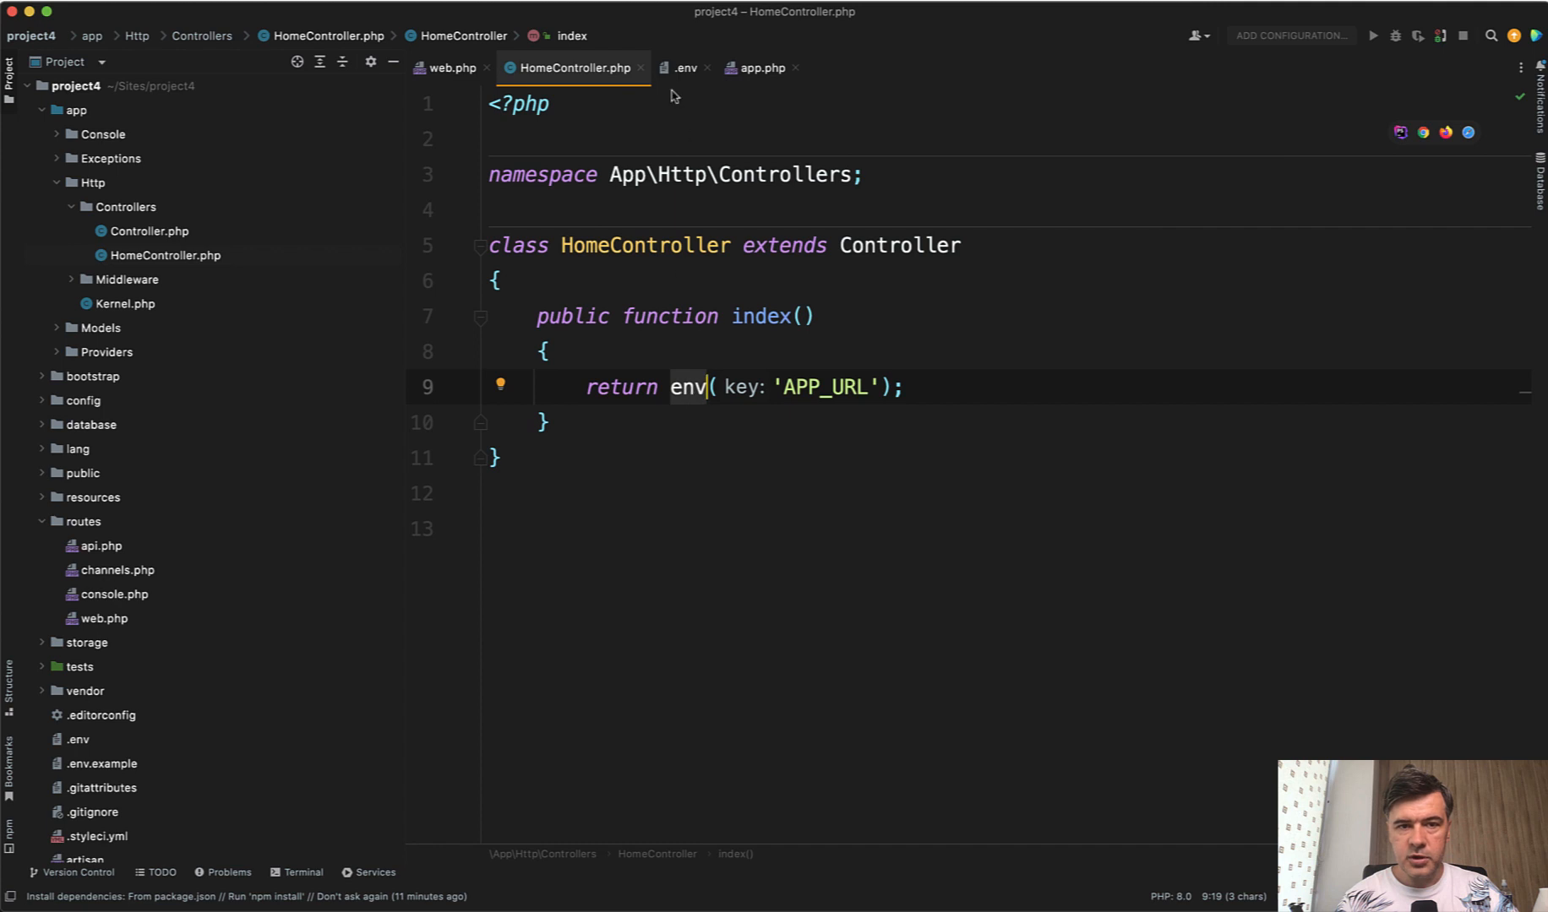
pyautogui.click(683, 67)
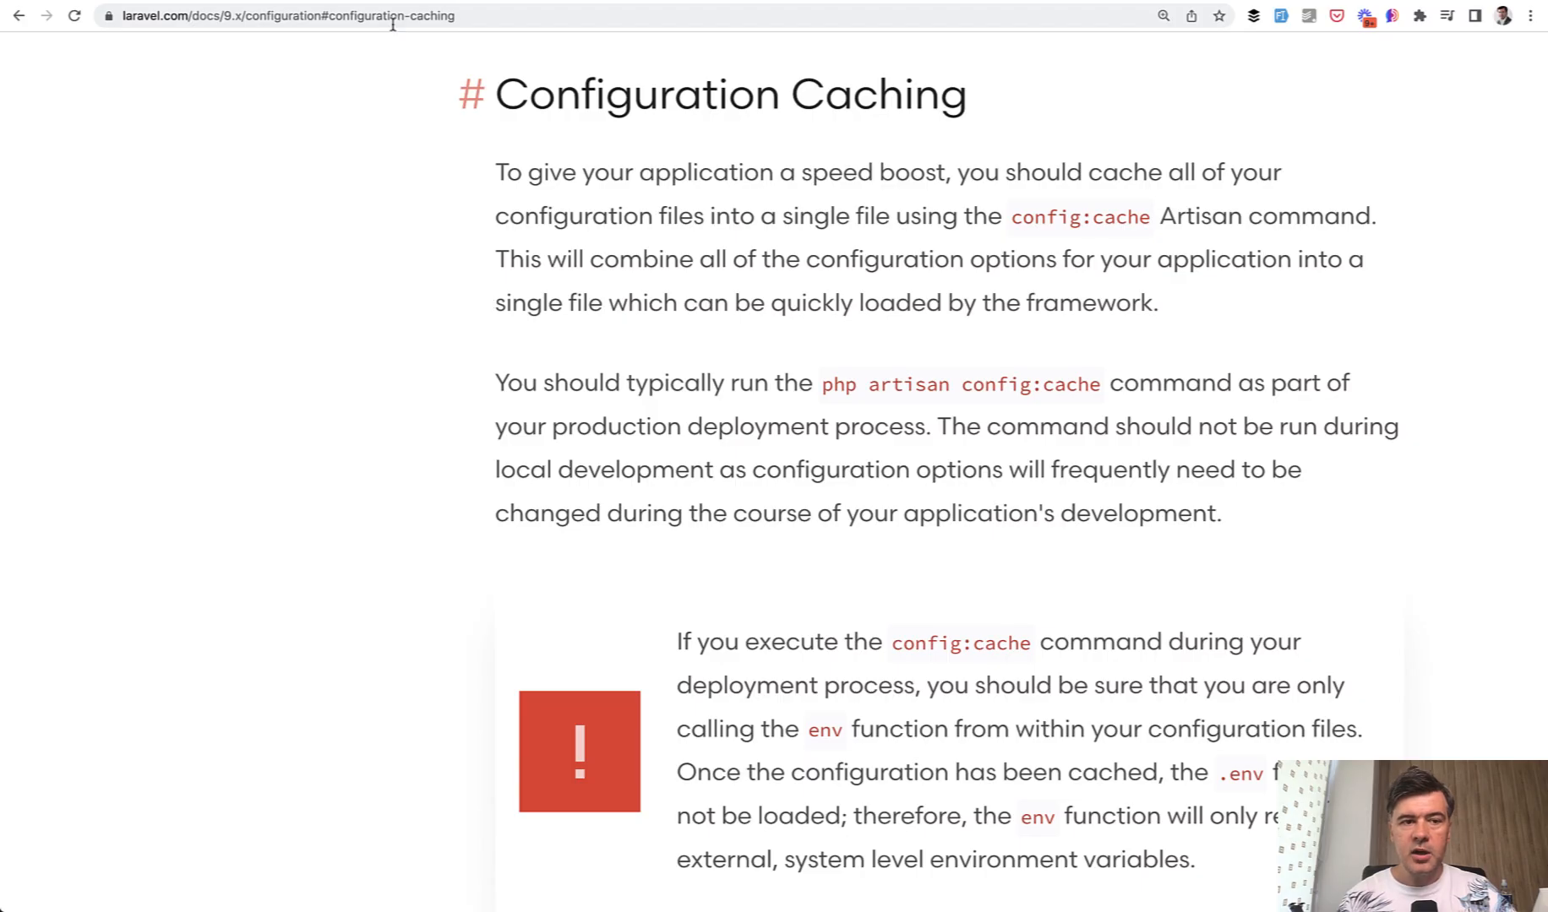
pyautogui.moveTo(617, 204)
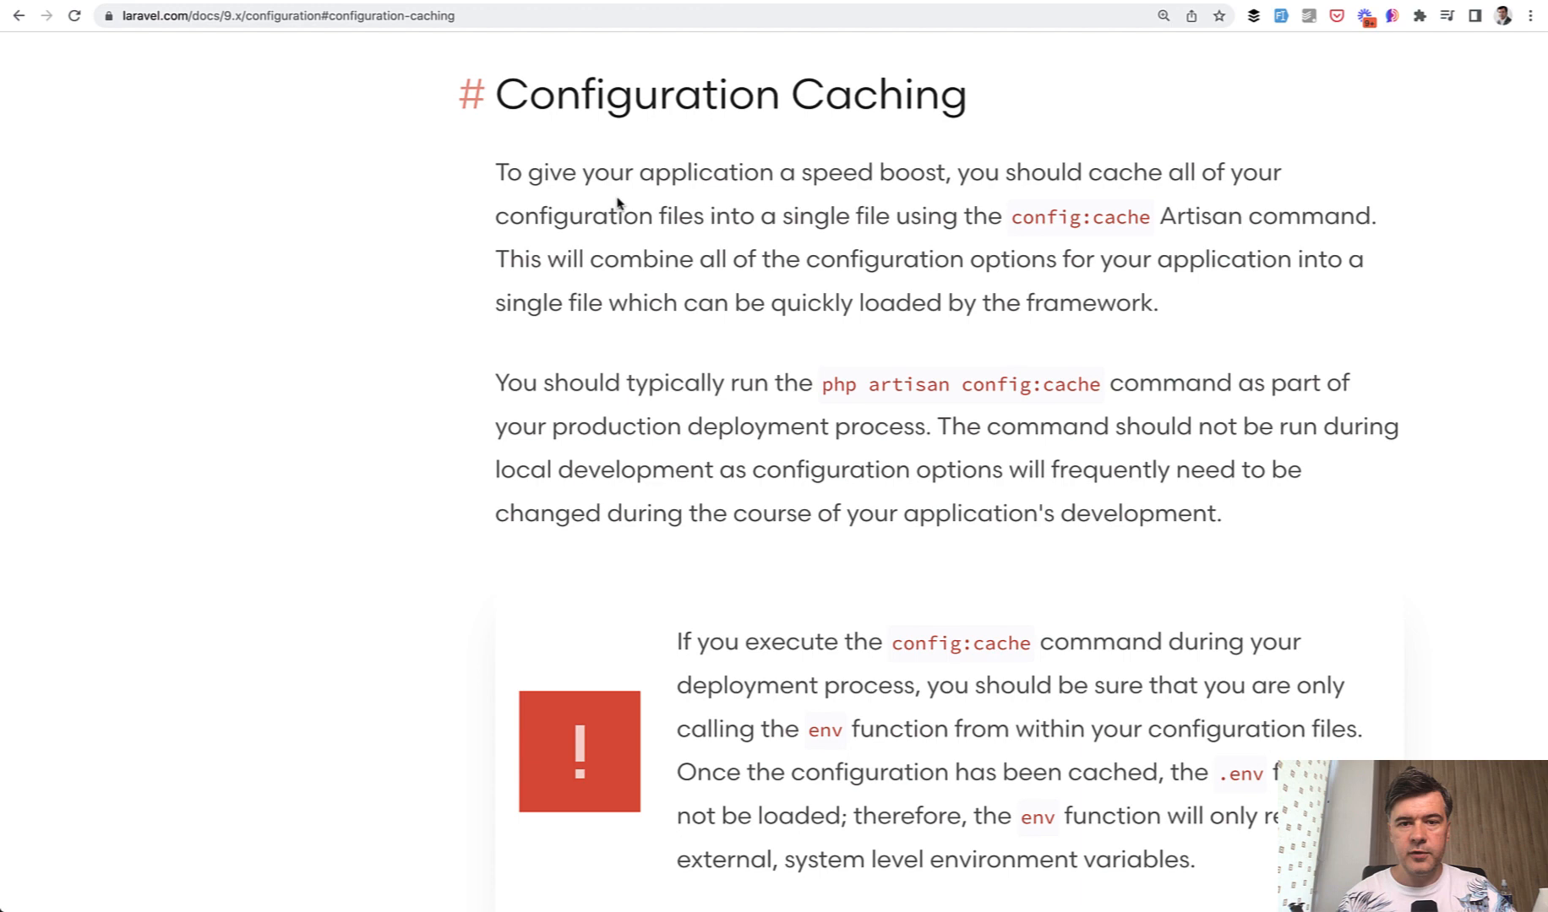
pyautogui.moveTo(816, 193)
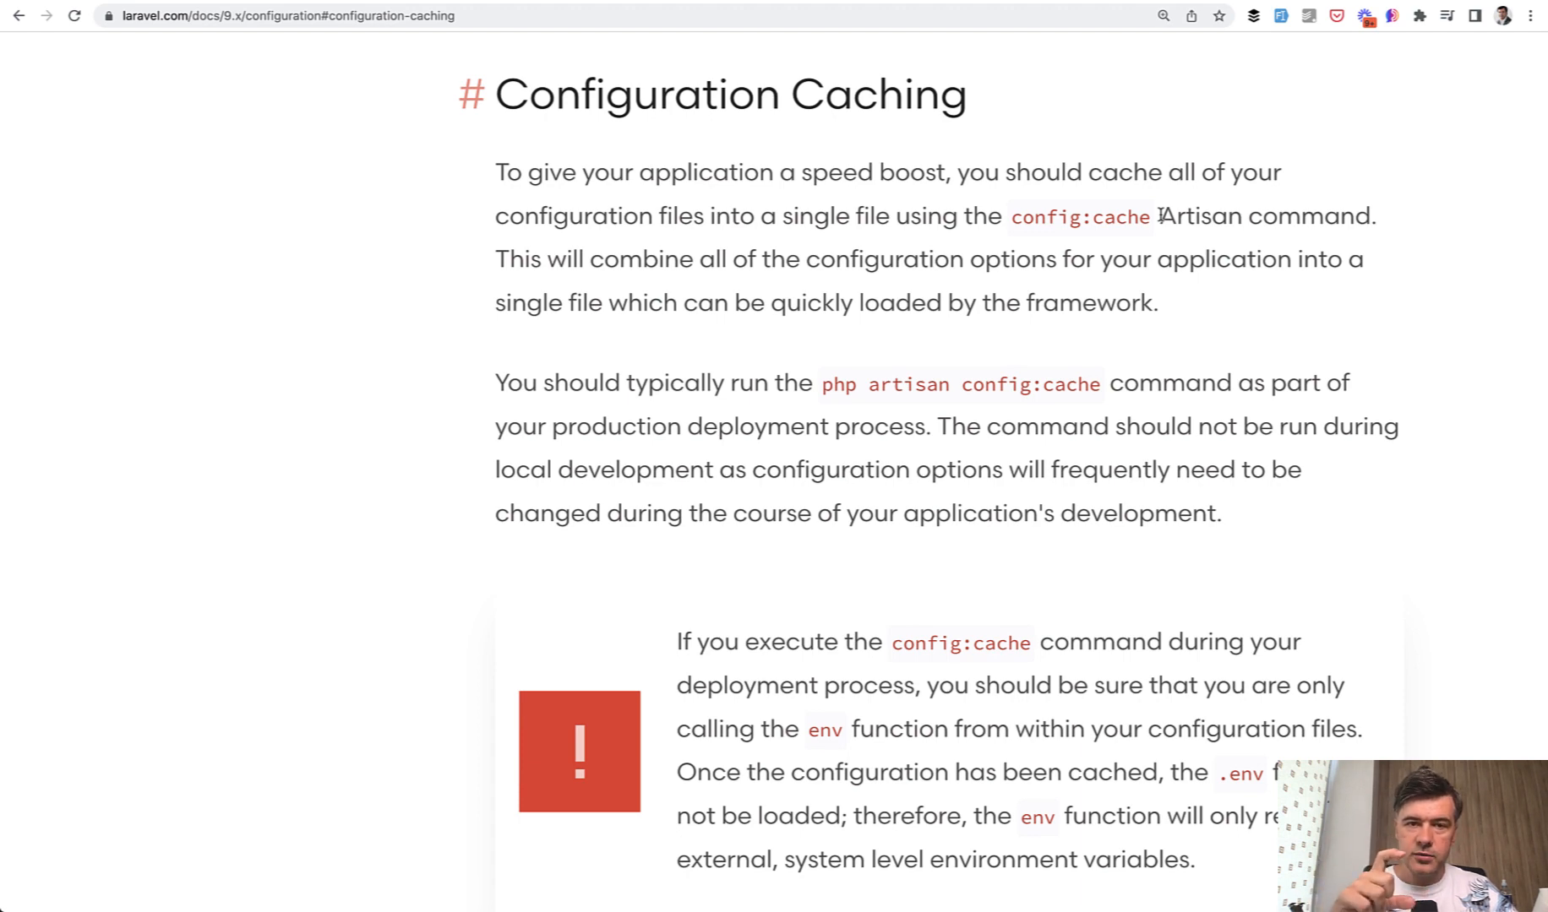
pyautogui.scroll(-3)
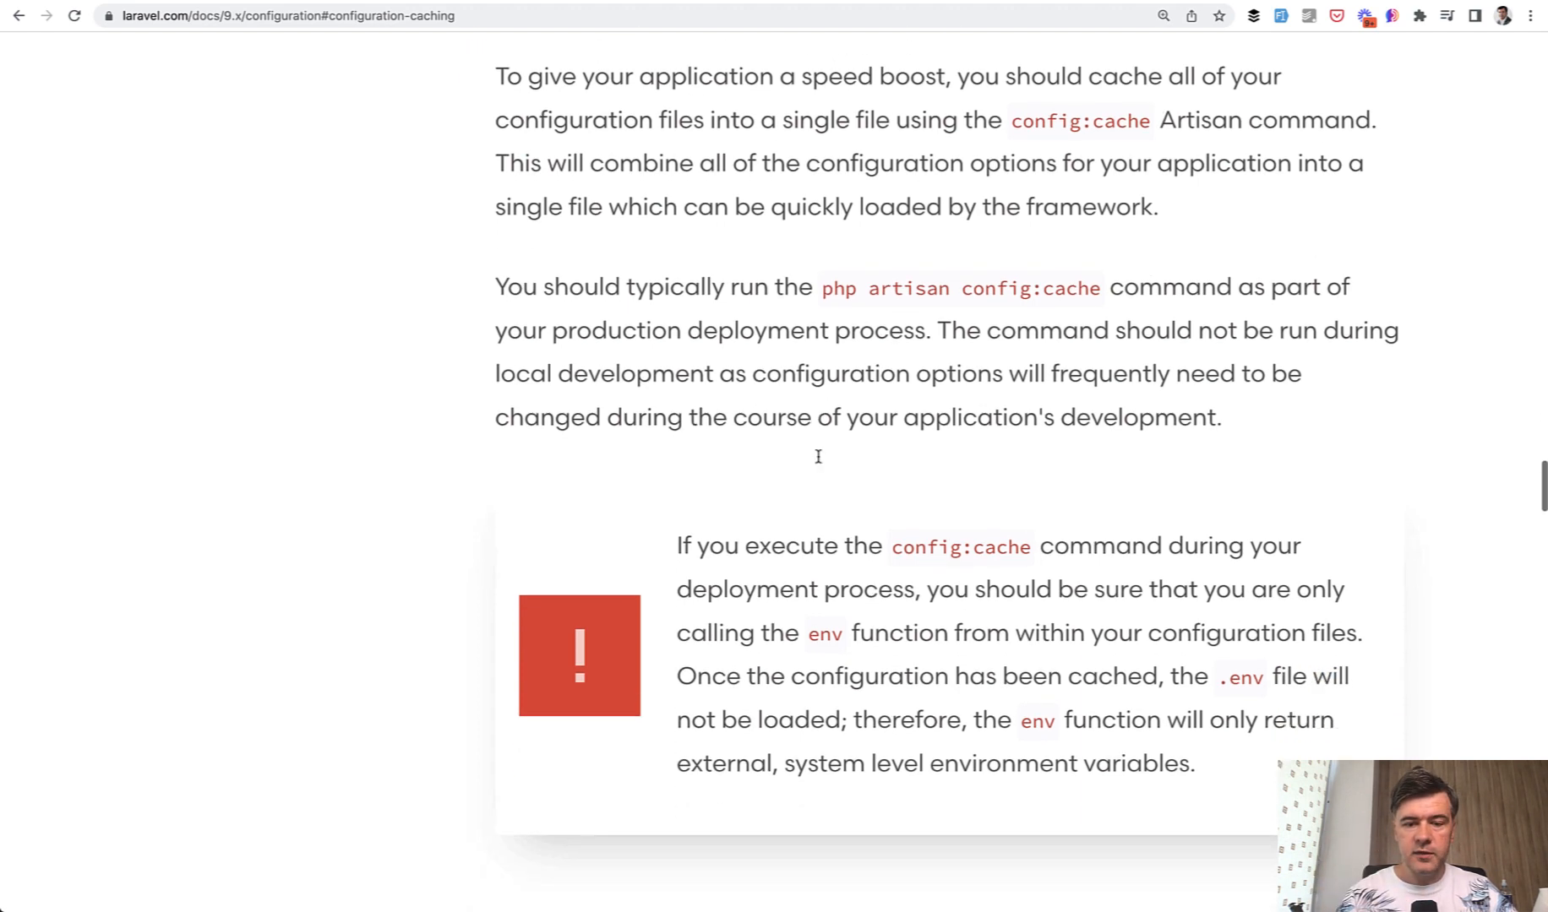
pyautogui.scroll(-3)
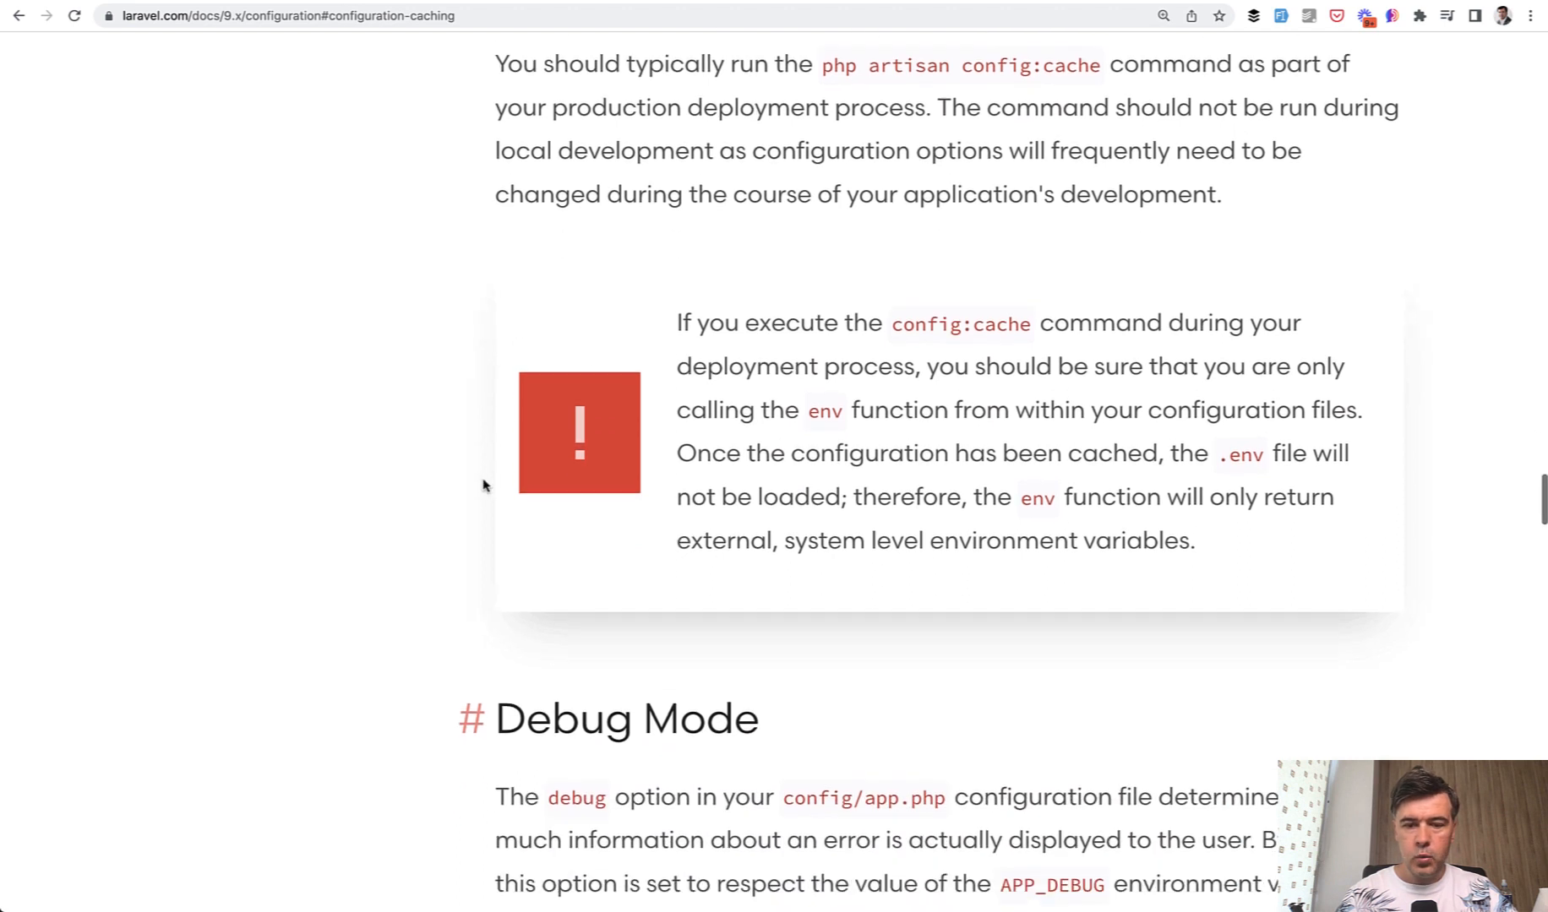
pyautogui.moveTo(972, 451); pyautogui.dragTo(1162, 452)
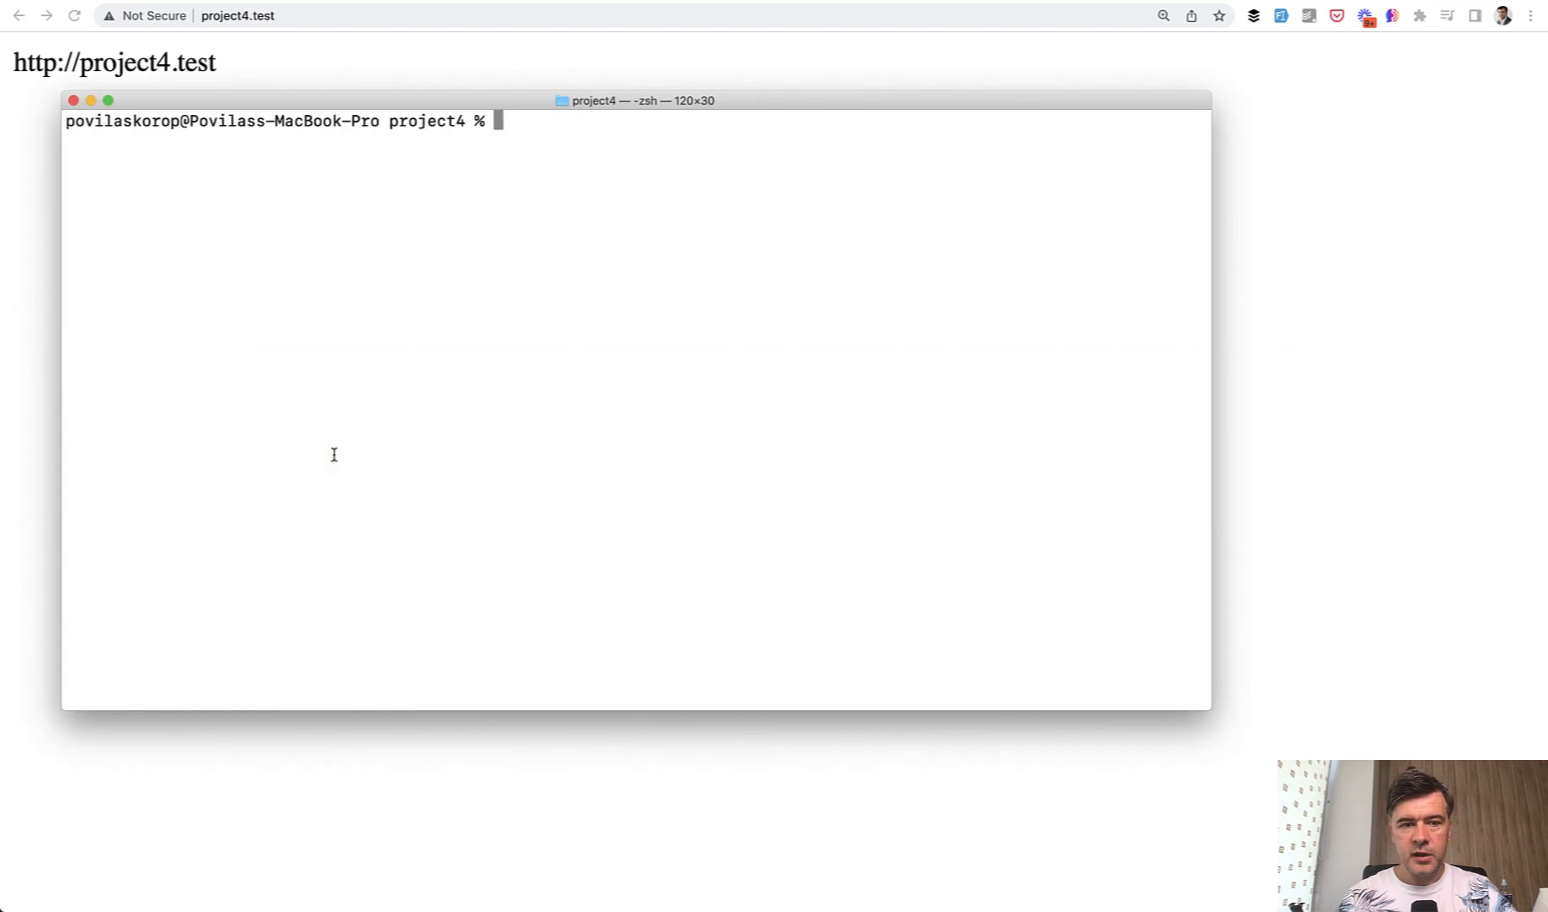
# Run php artisan config:cache and check APP_URL in the .env file.
pyautogui.write('php artisan config')
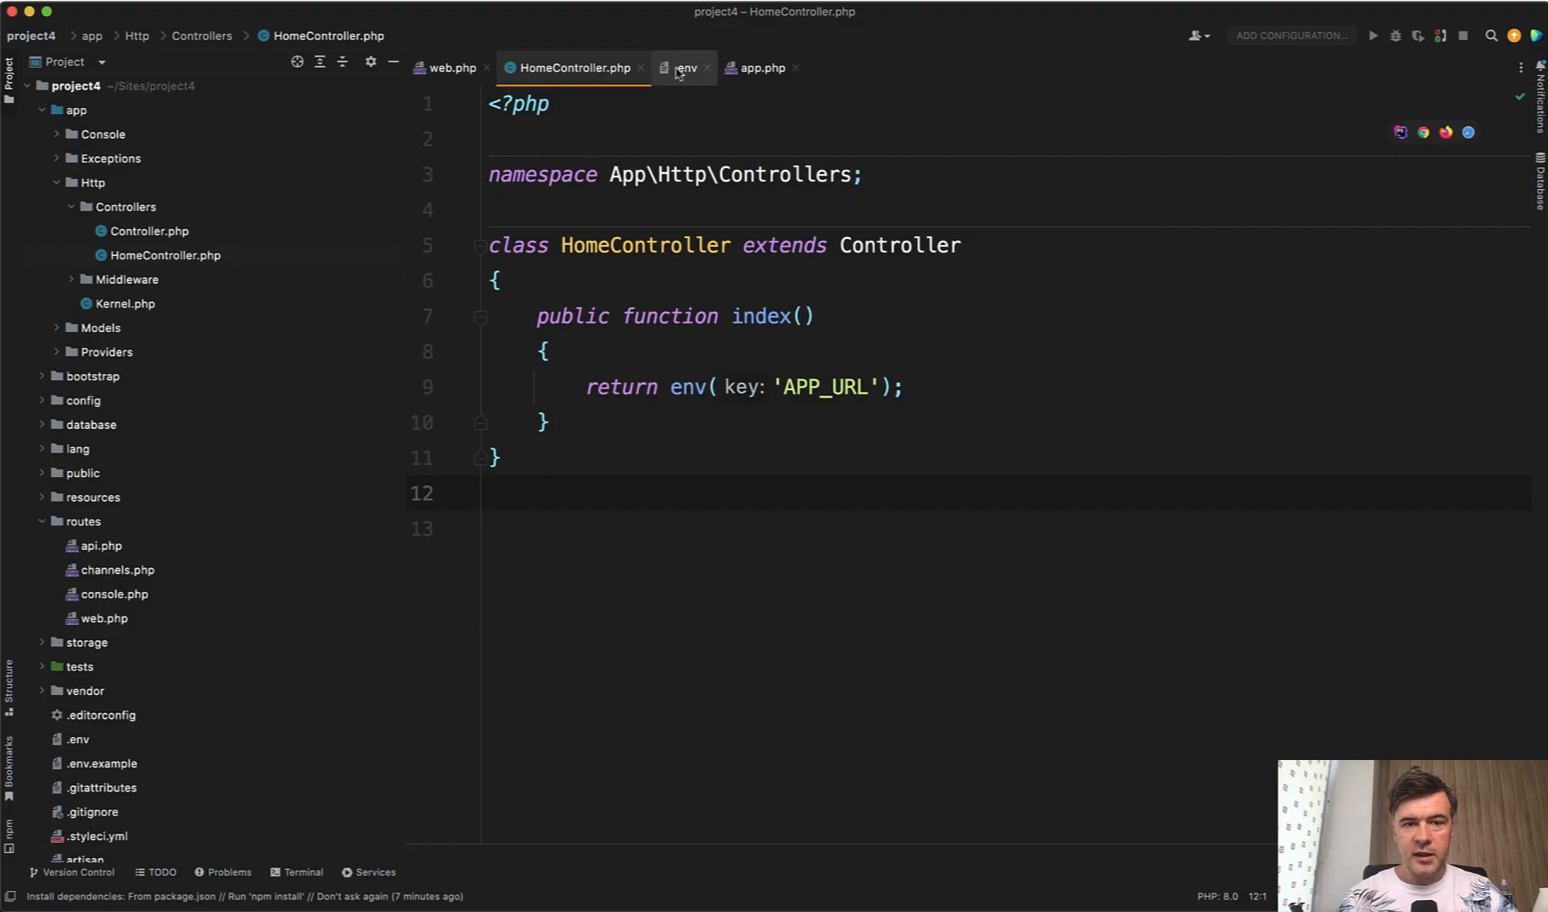
pyautogui.click(683, 67)
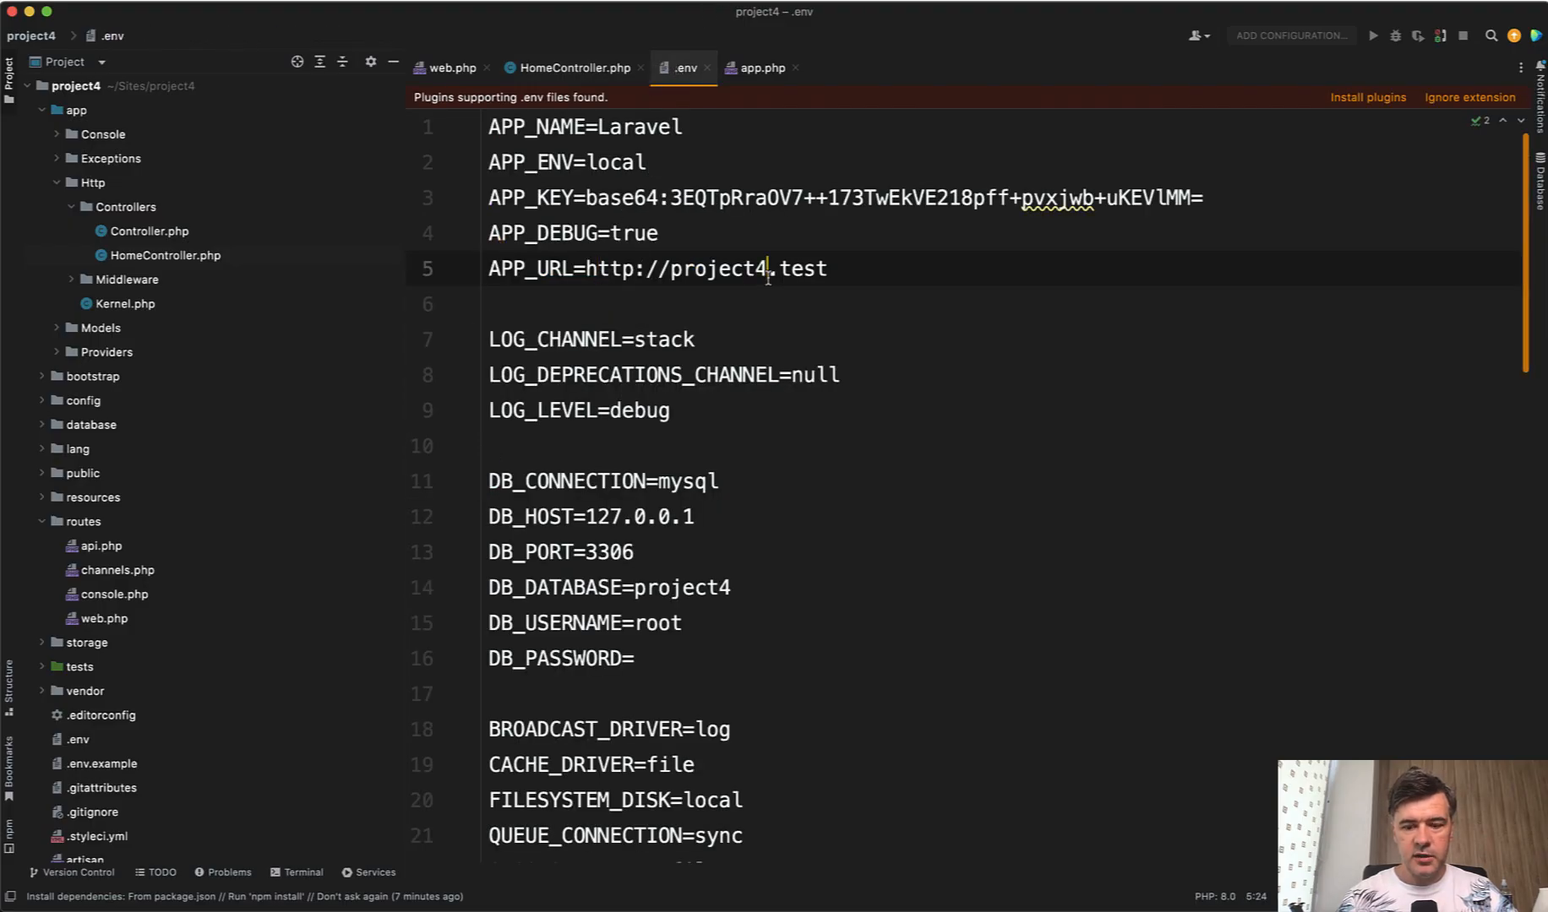
pyautogui.write('-test')
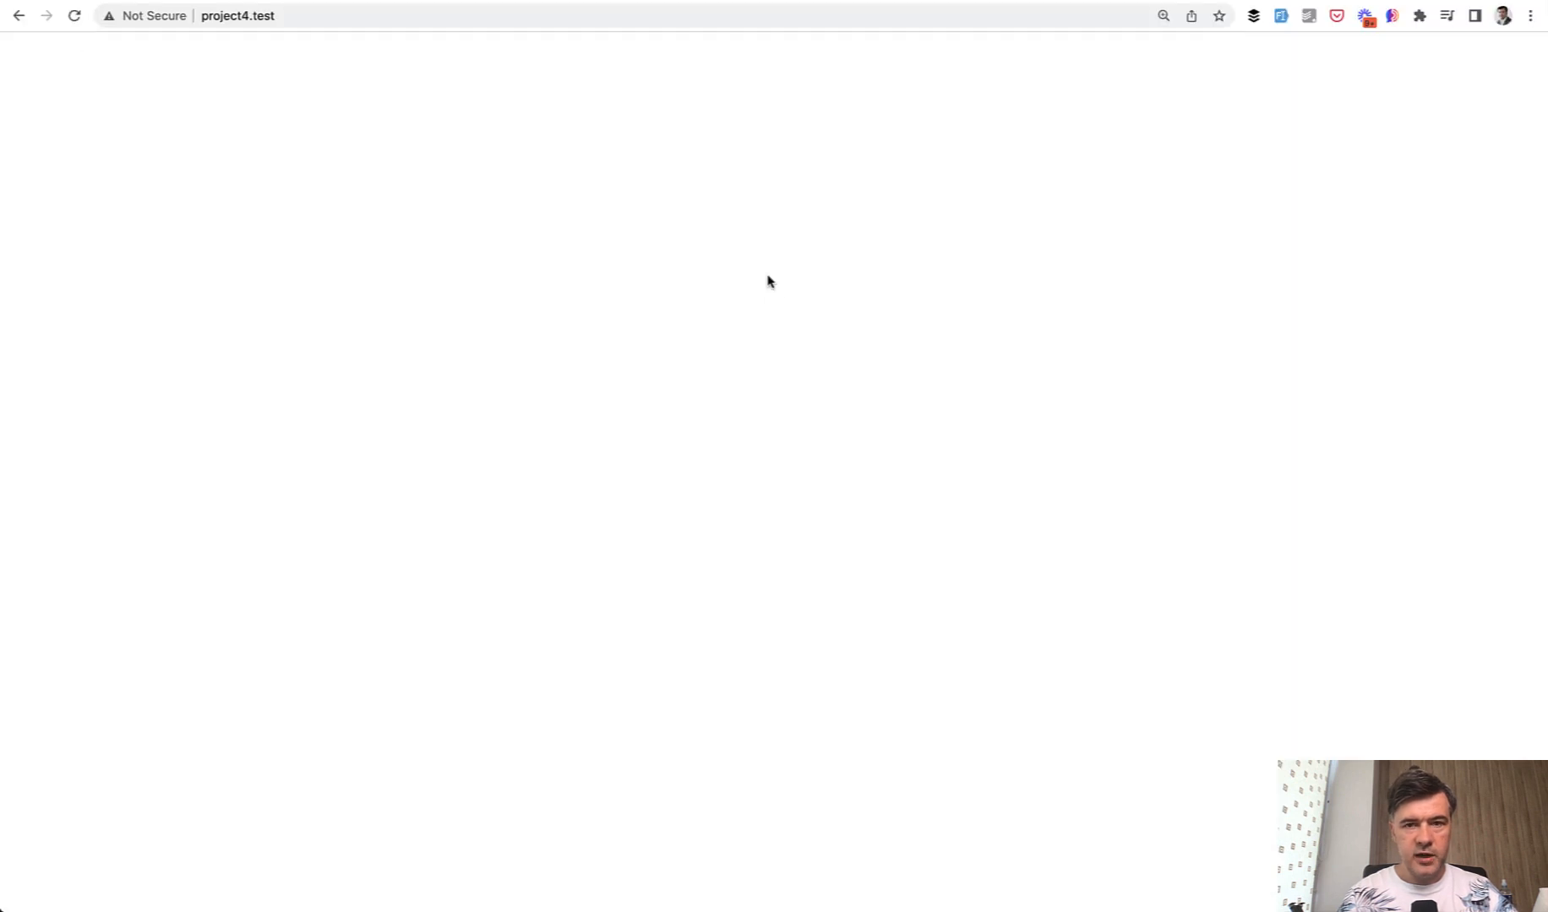
pyautogui.moveTo(769, 321)
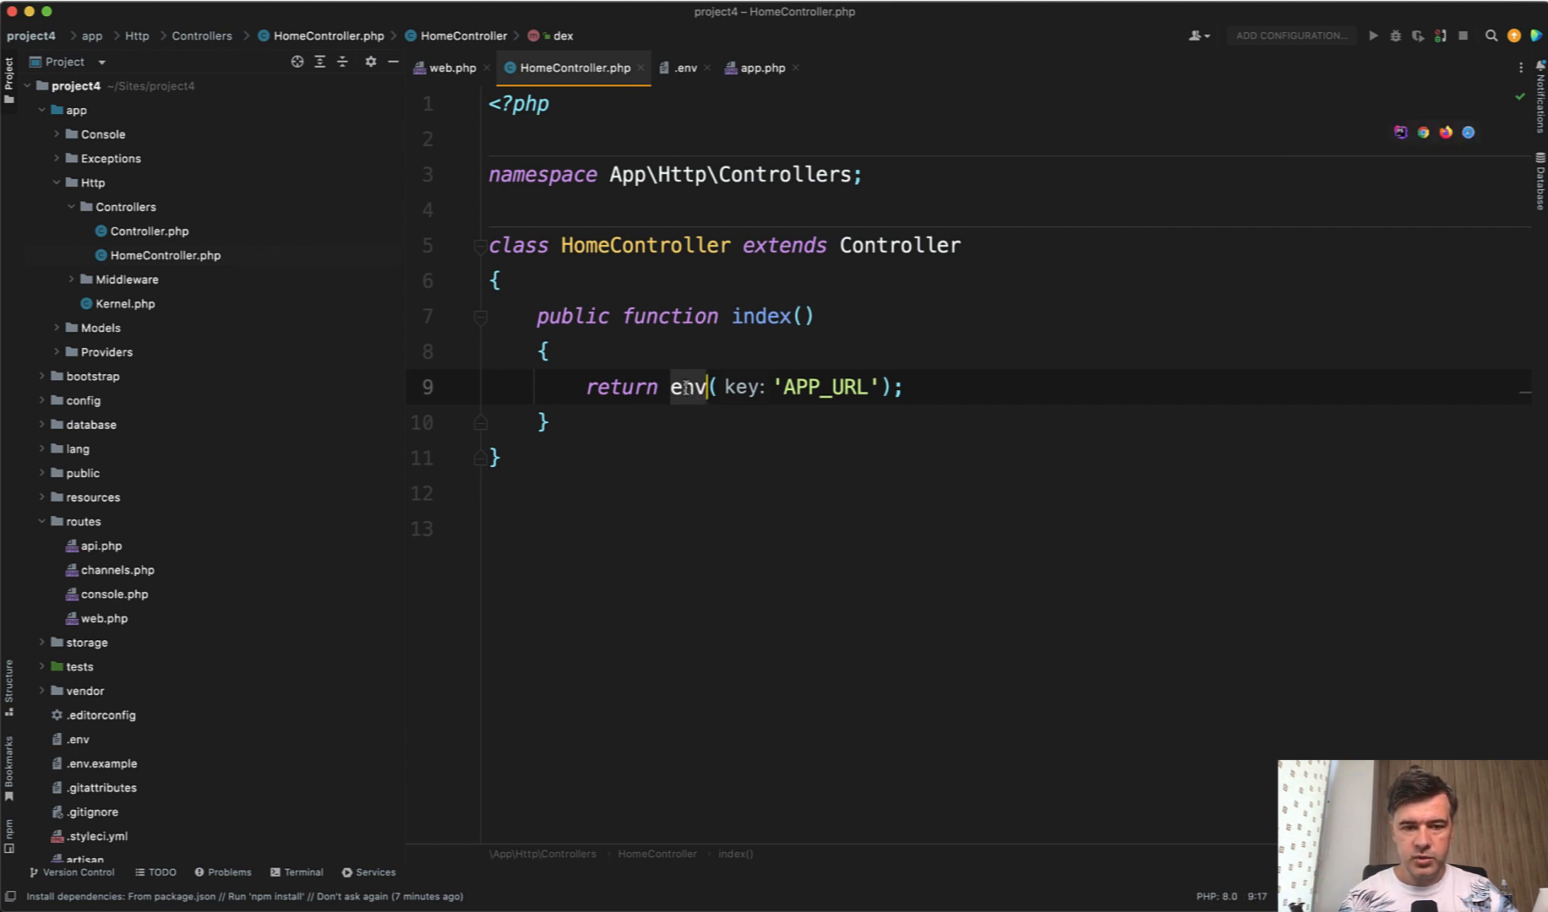
# Replace env with config on line 9 and key it 'app.url', per config/app.php's 'url'.
pyautogui.write('config')
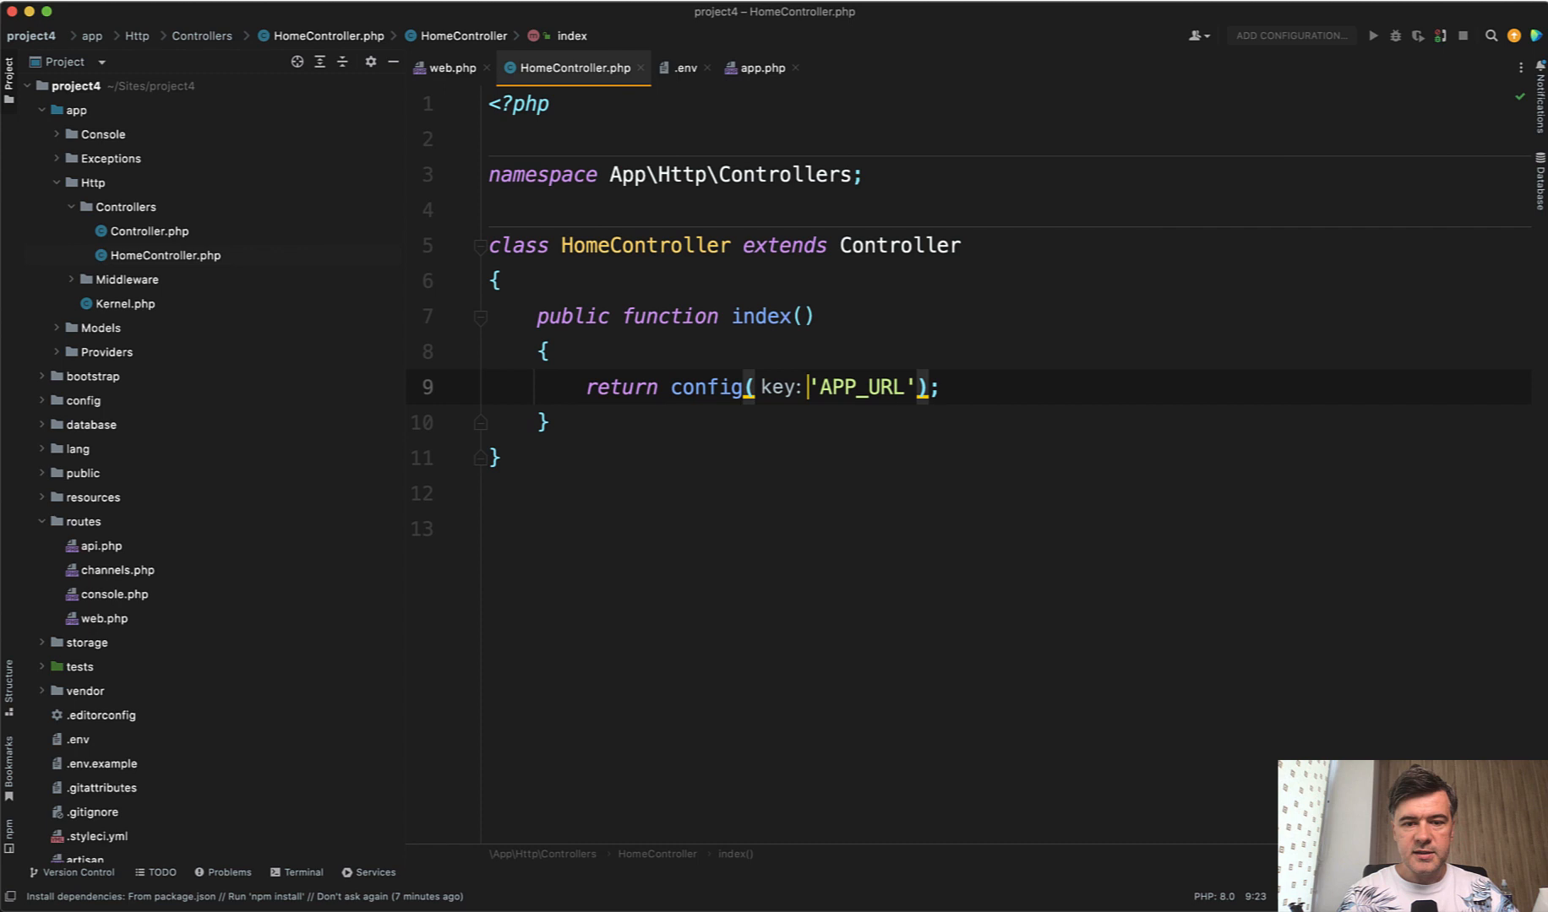
pyautogui.write("'")
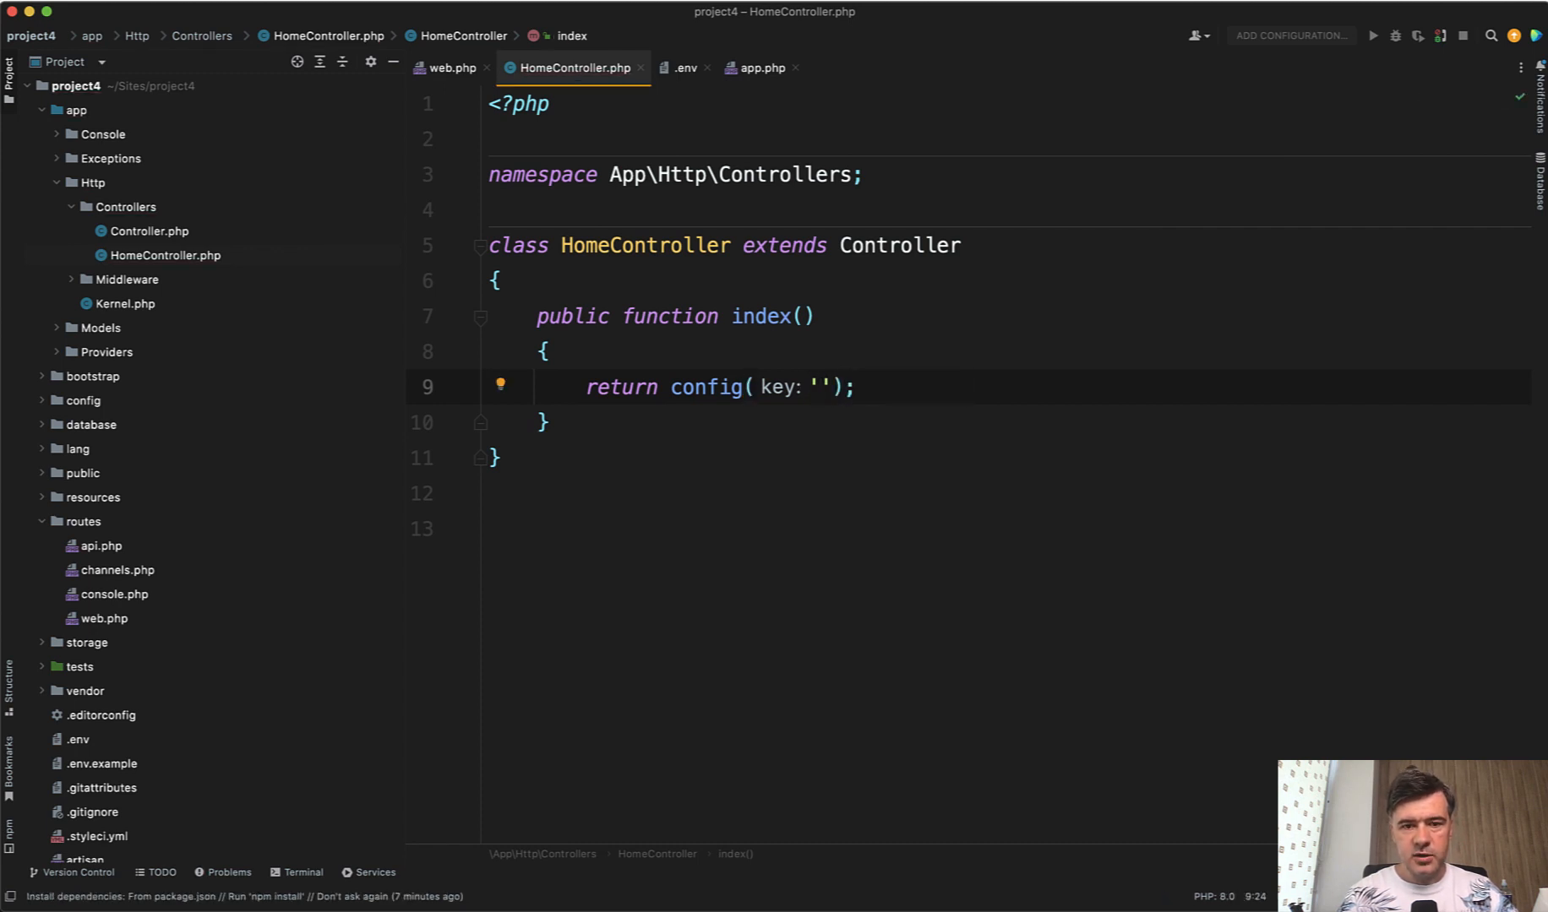
pyautogui.click(760, 66)
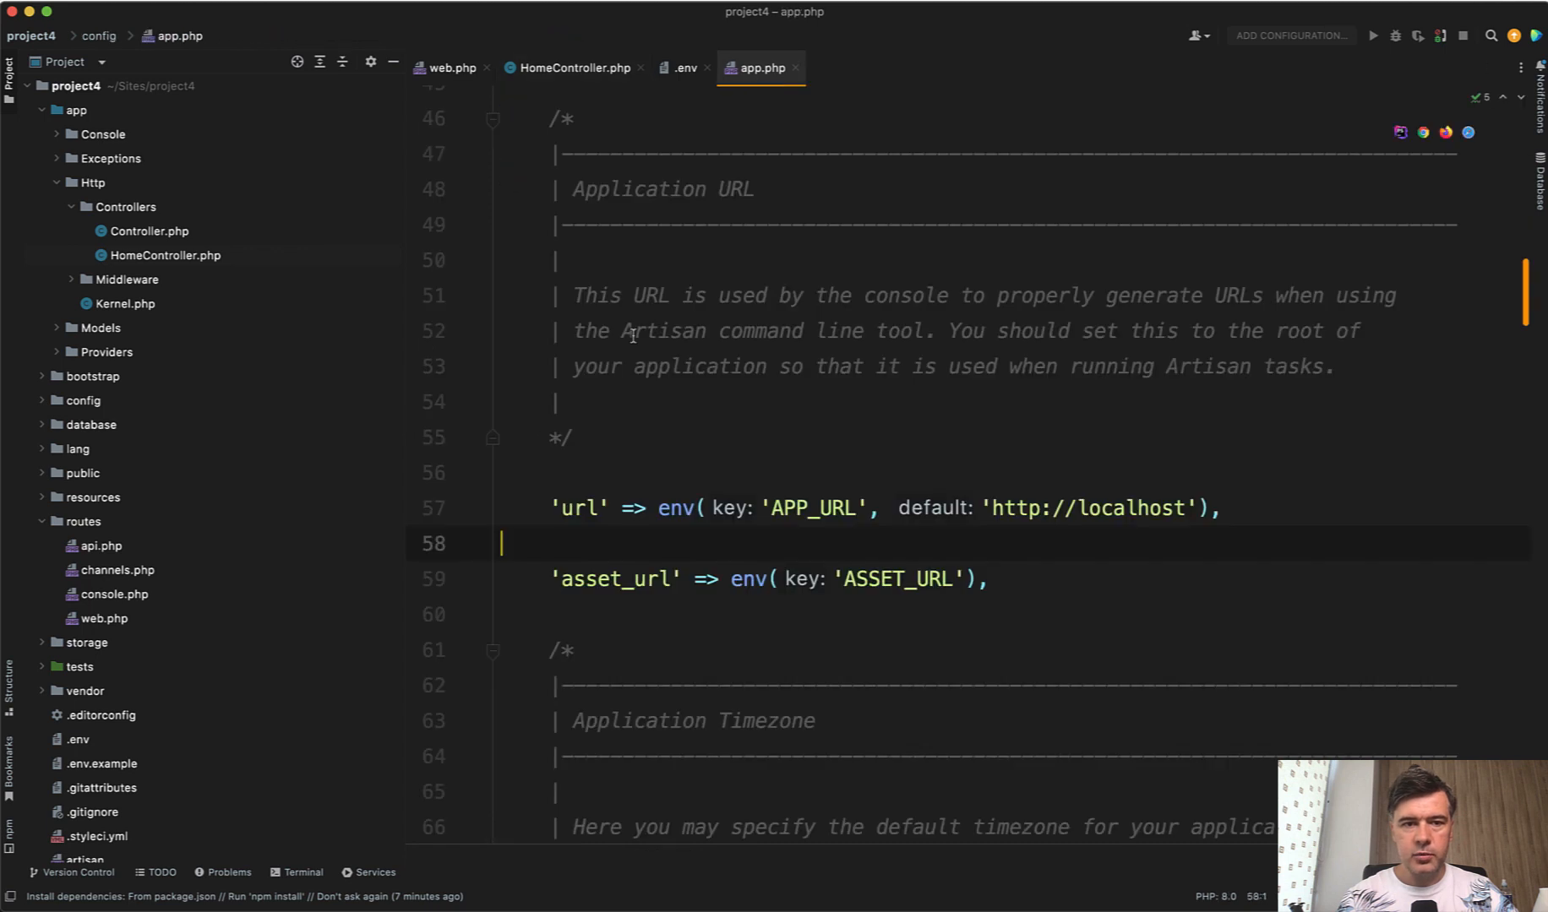
pyautogui.scroll(-3)
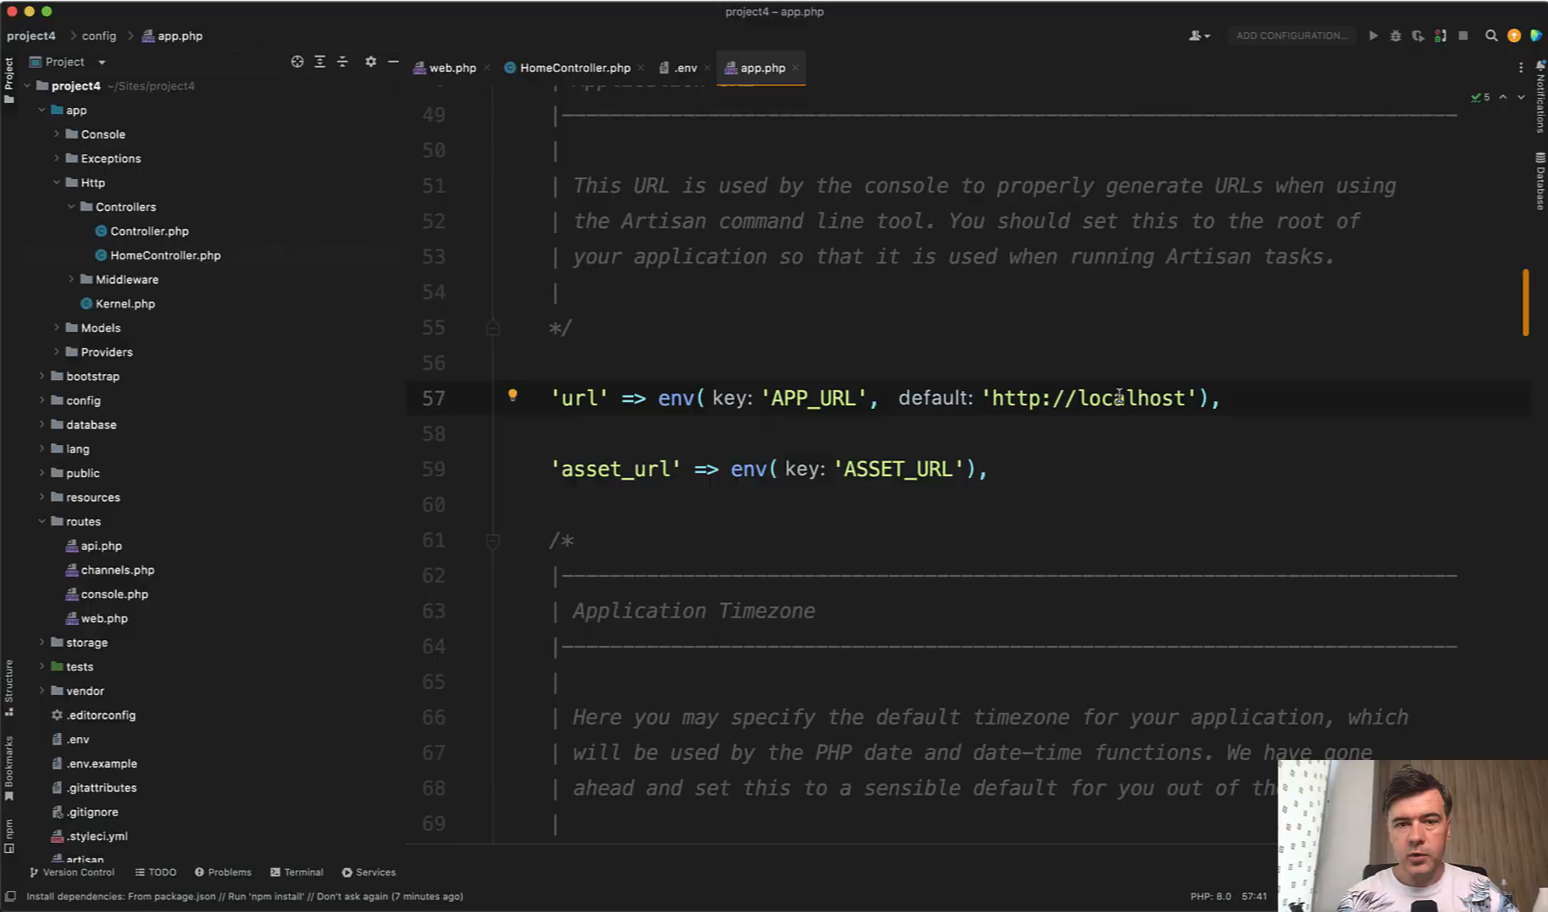
pyautogui.click(569, 69)
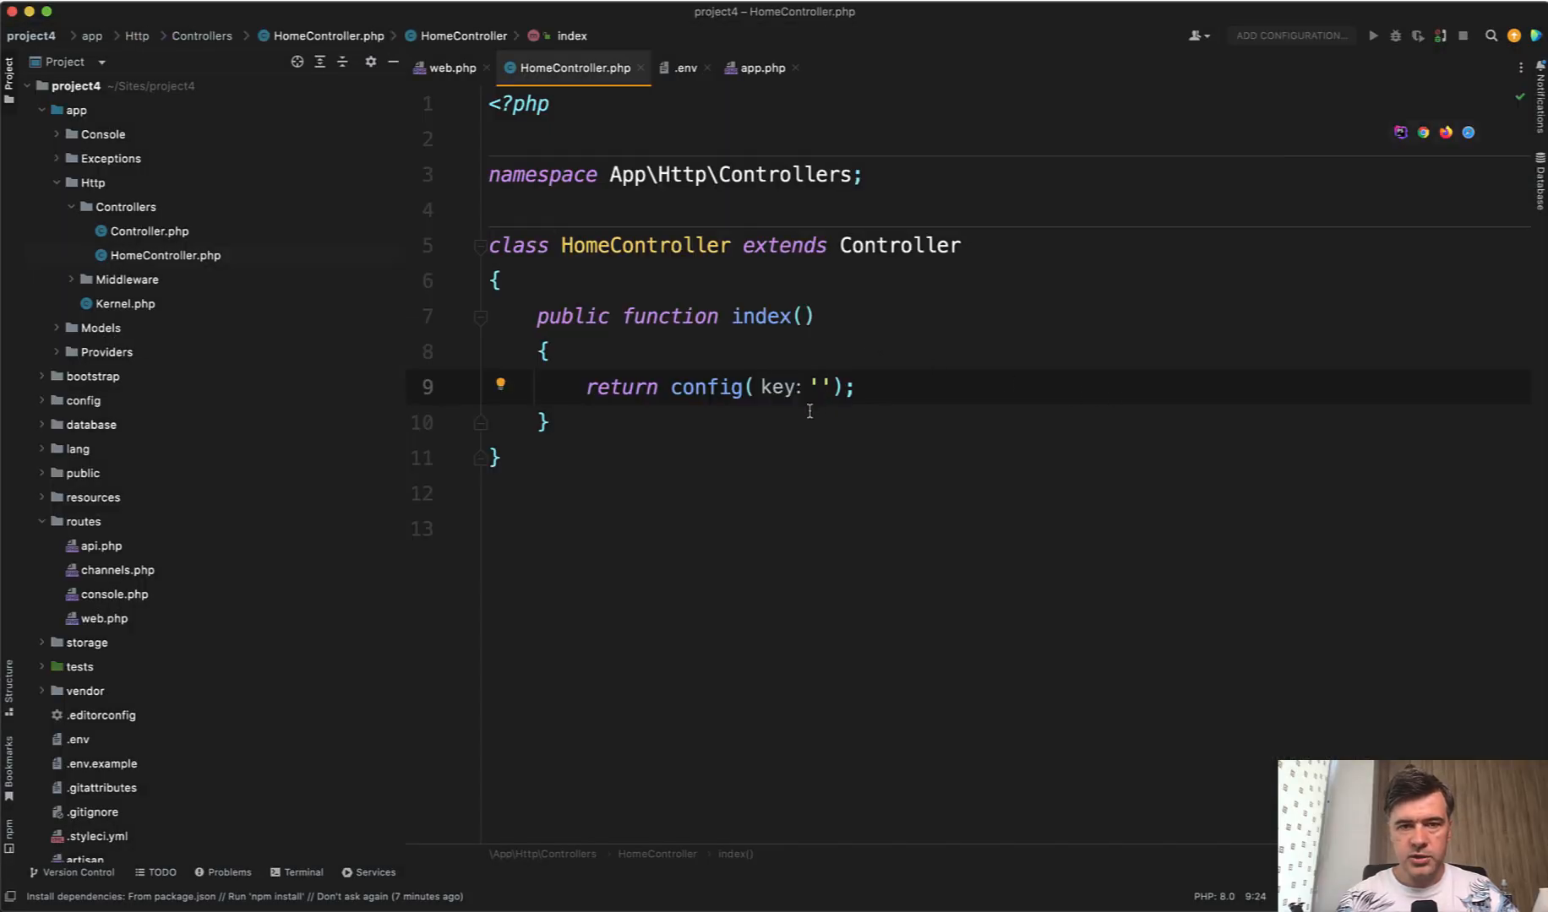
pyautogui.write('app.')
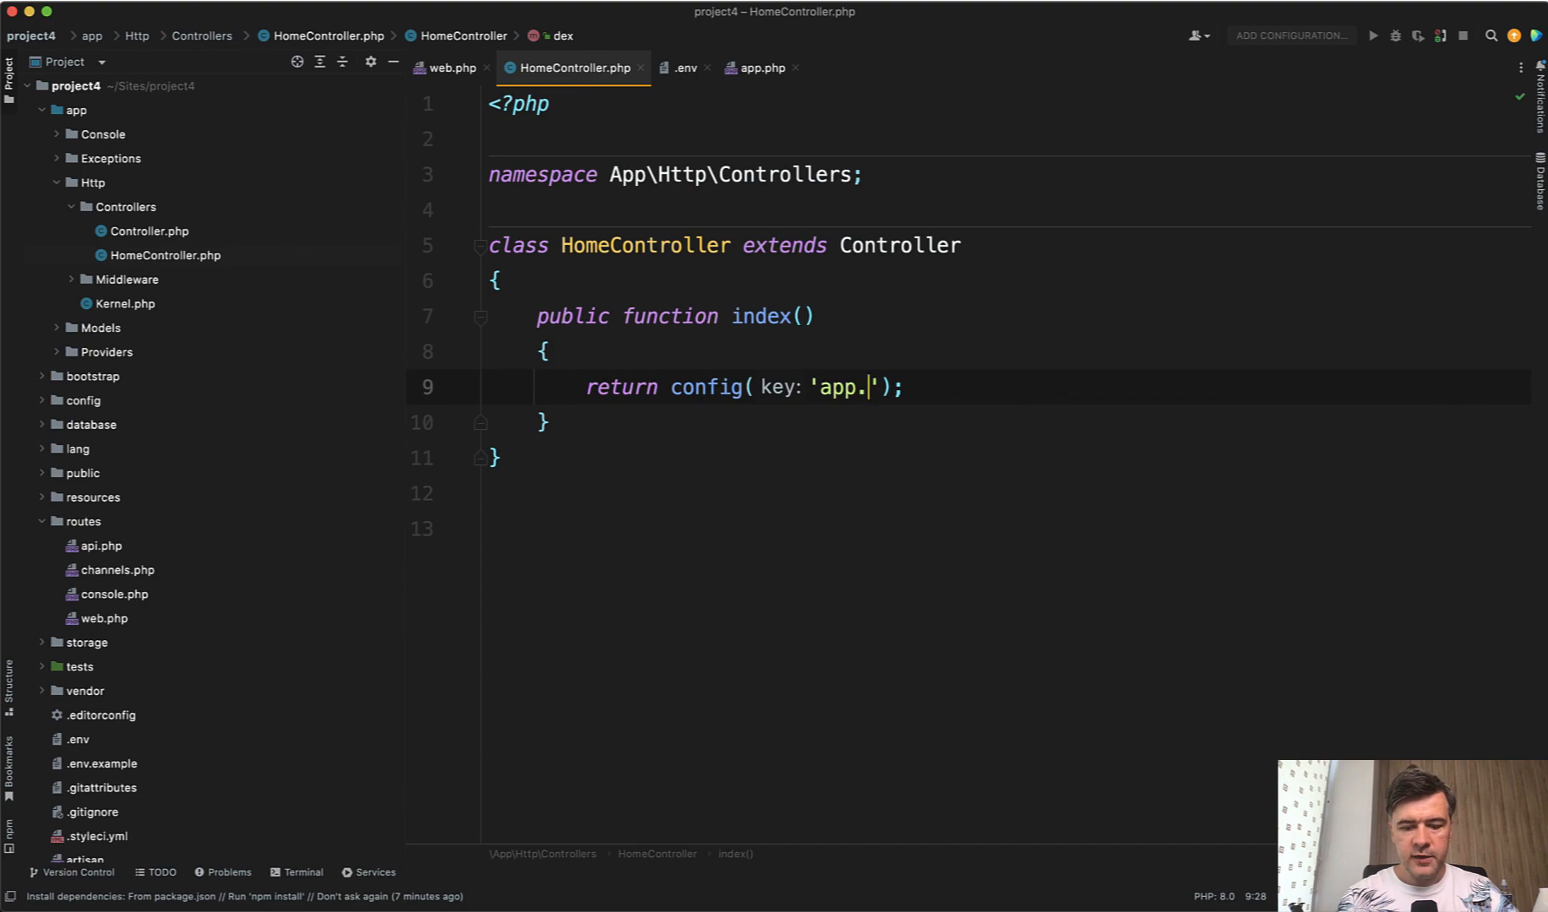
pyautogui.click(761, 67)
pyautogui.write('url')
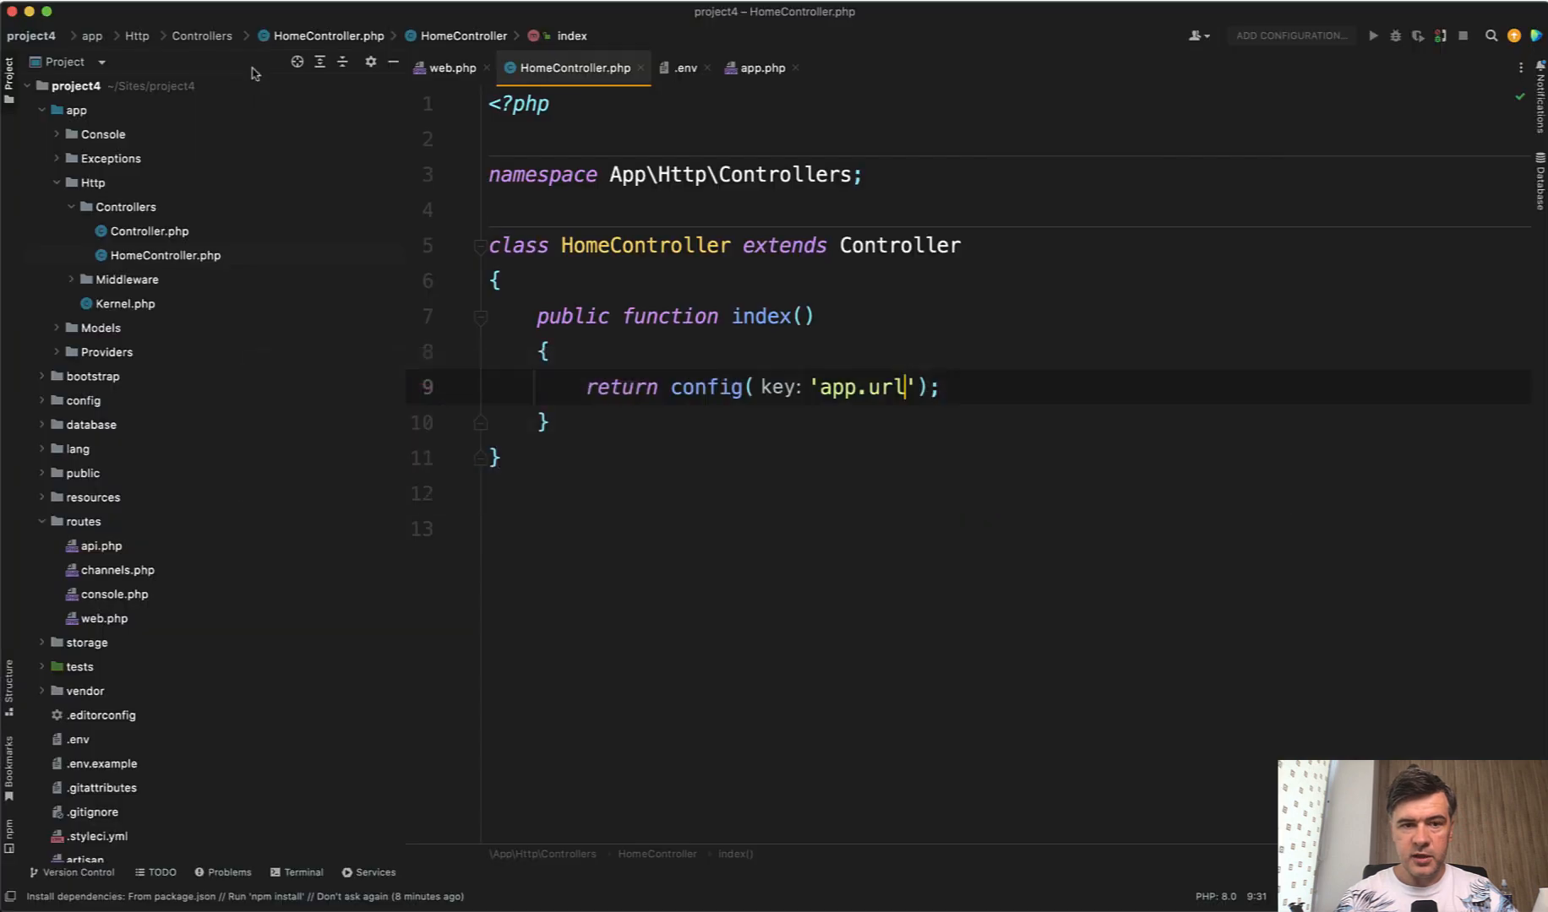
# Run php artisan config:cache again in the Terminal.
pyautogui.click(683, 68)
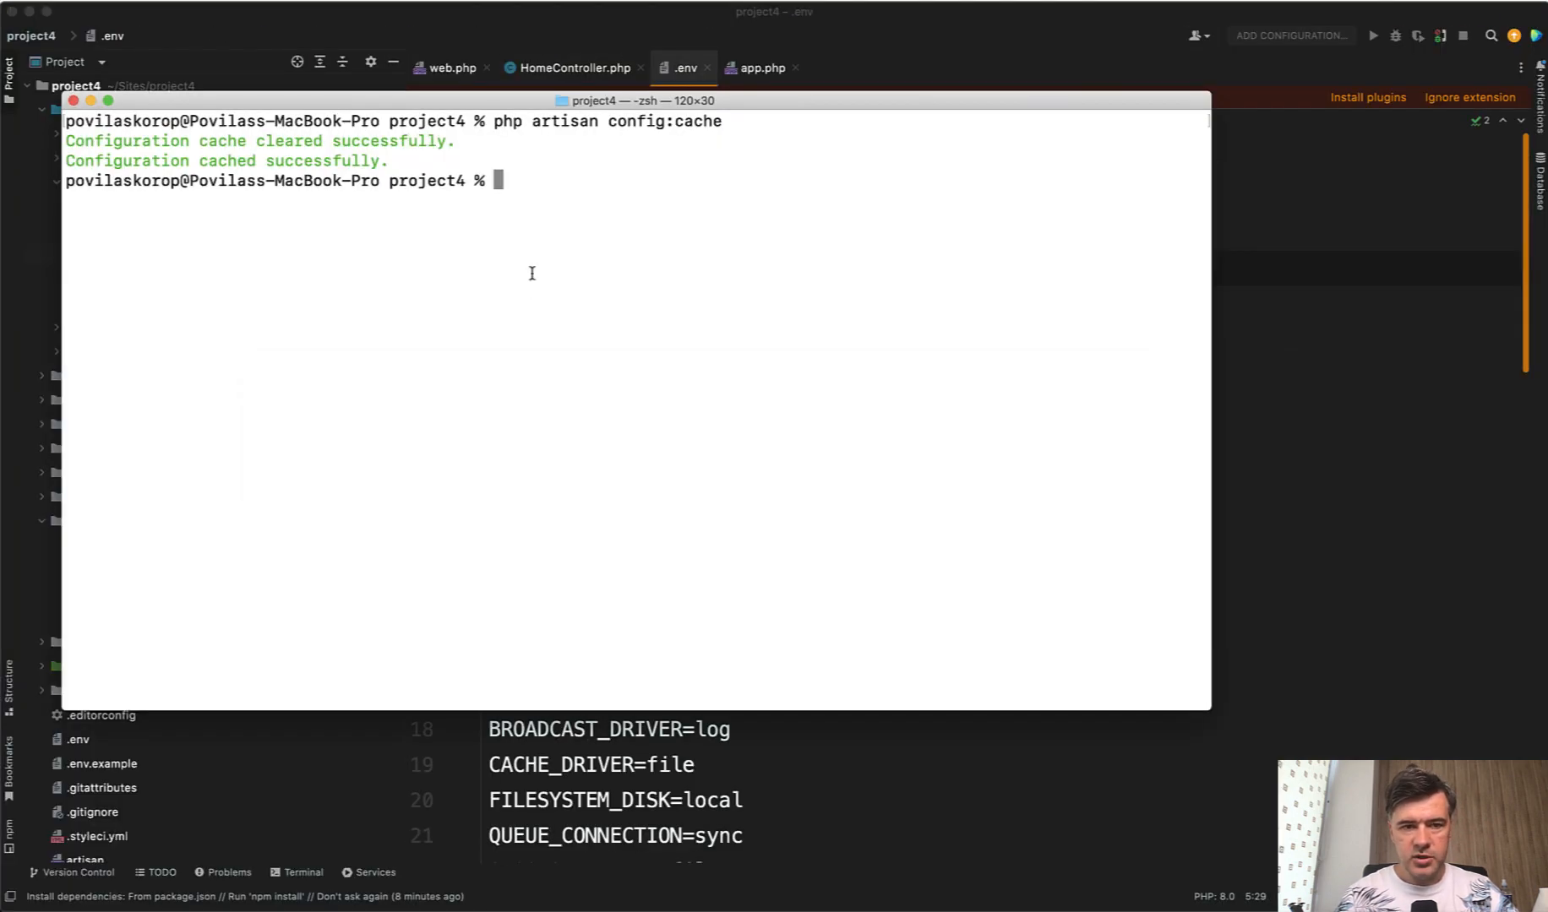
pyautogui.write('php artisan config:cache')
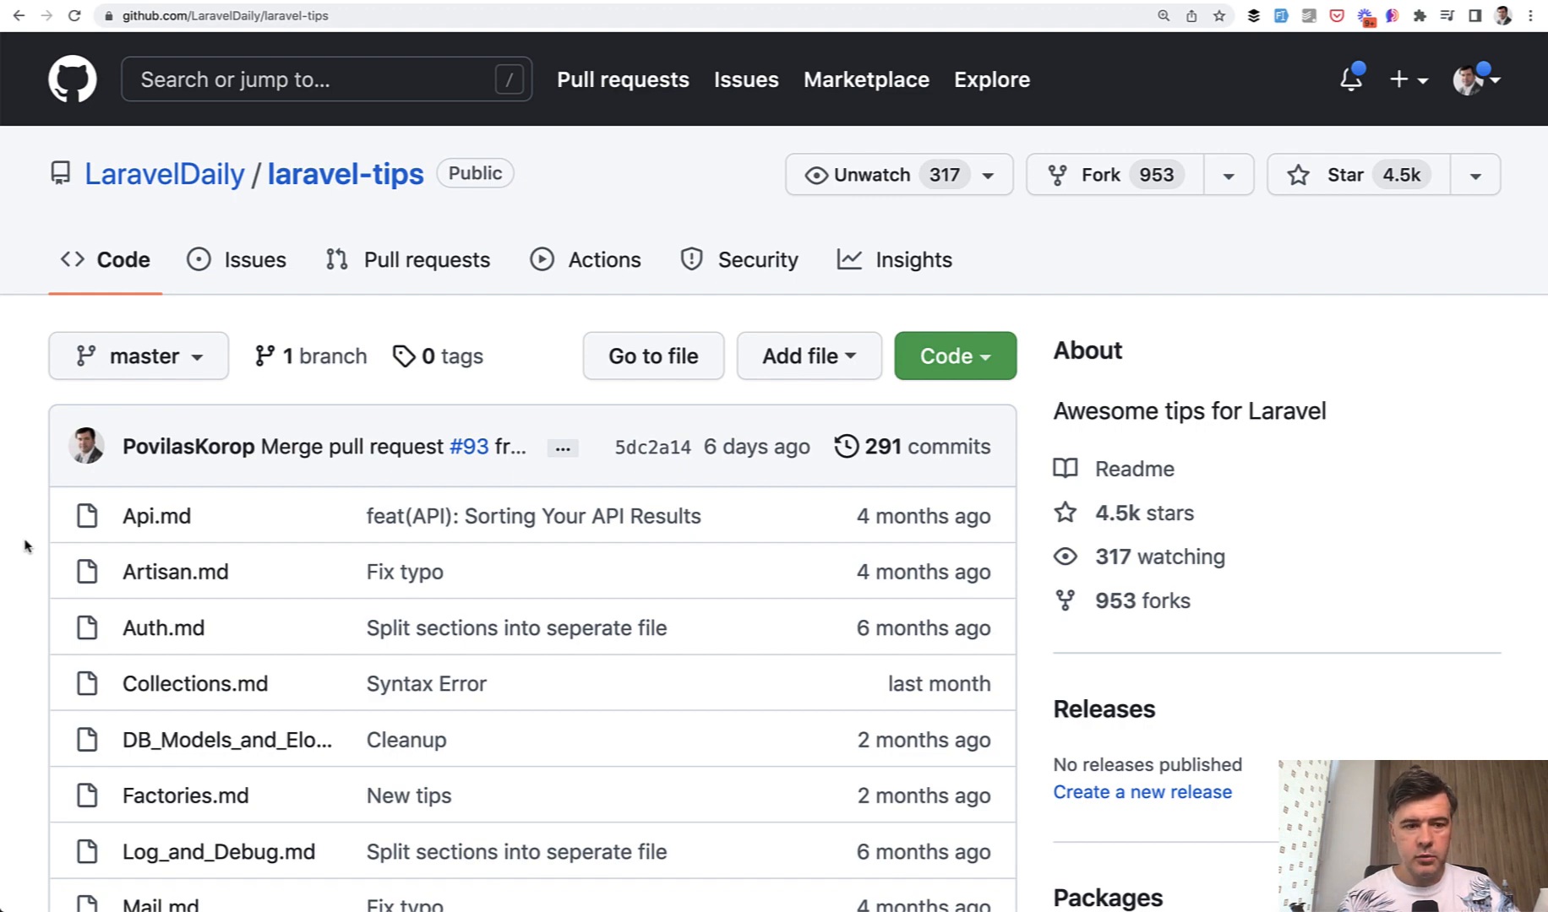
pyautogui.scroll(-3)
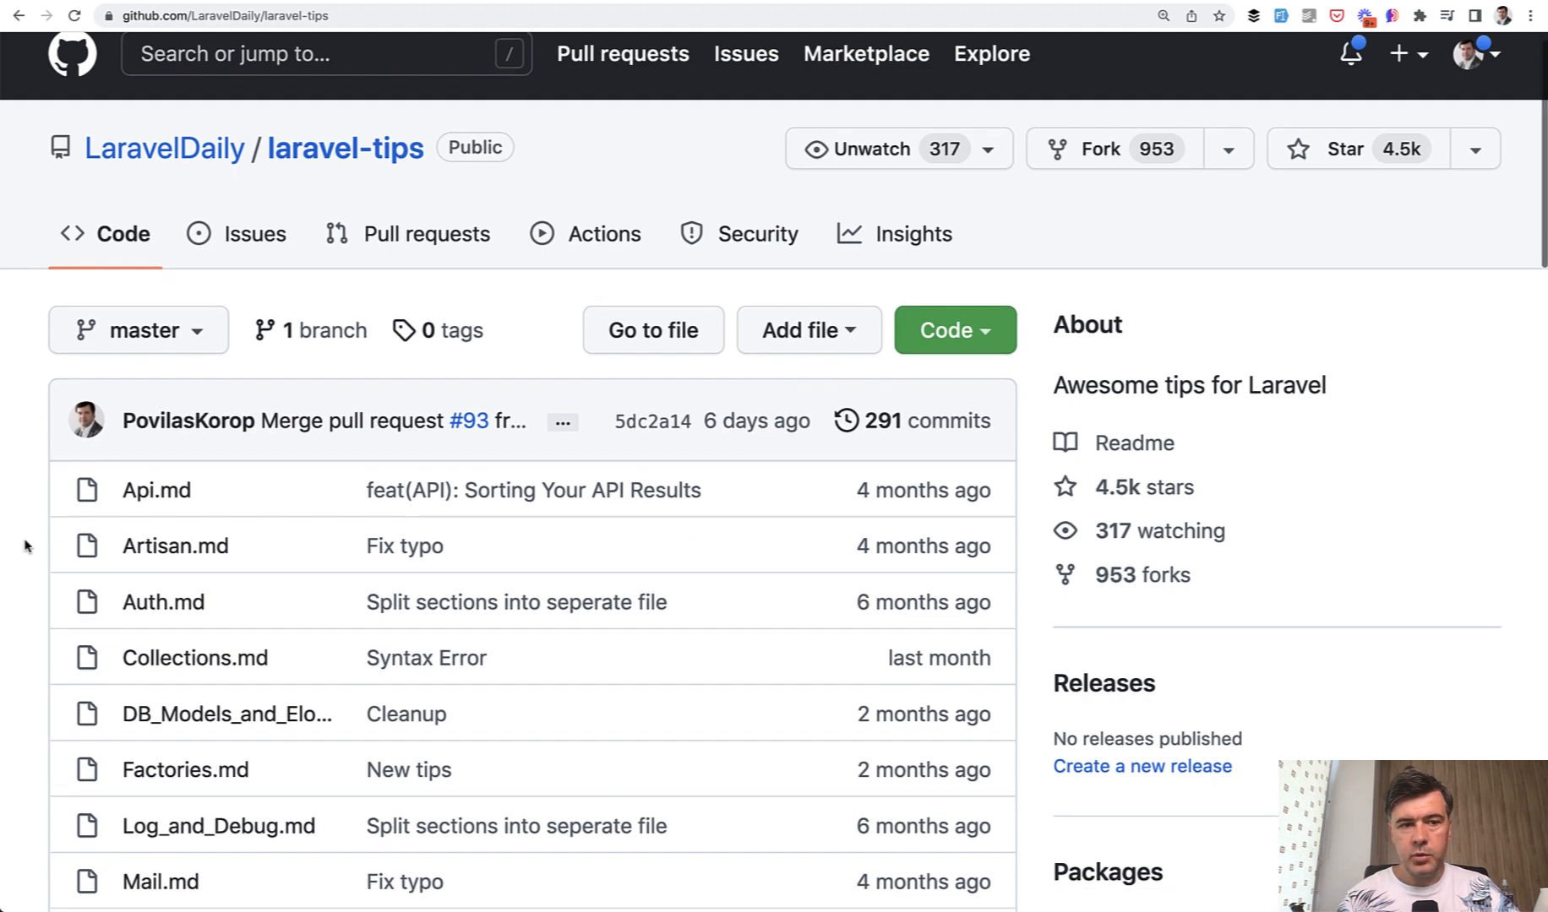
pyautogui.scroll(-3)
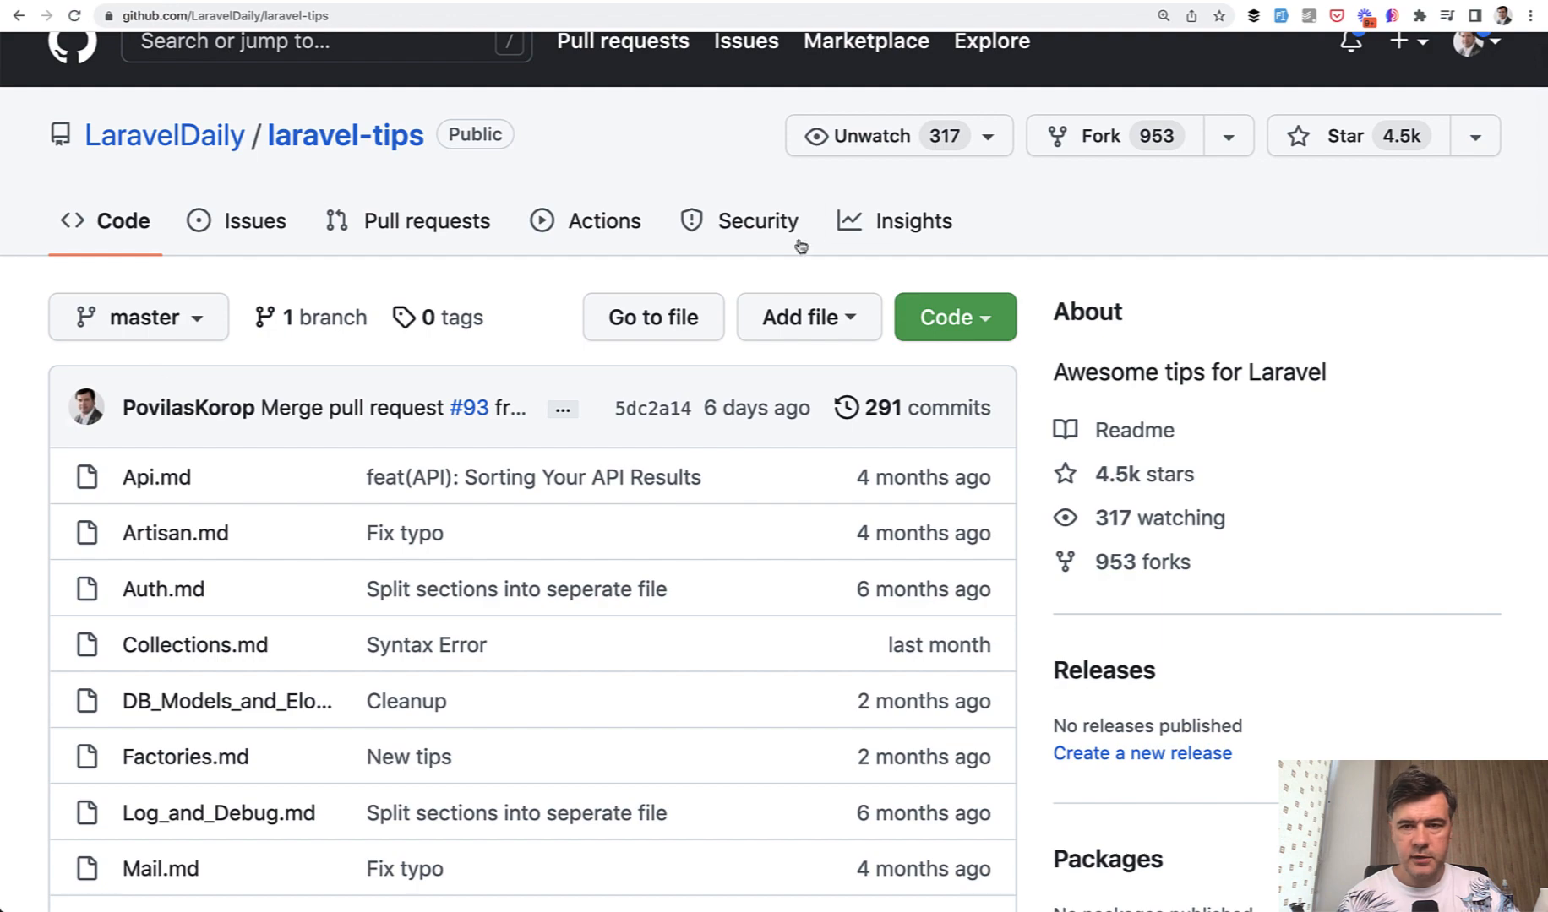
pyautogui.scroll(-3)
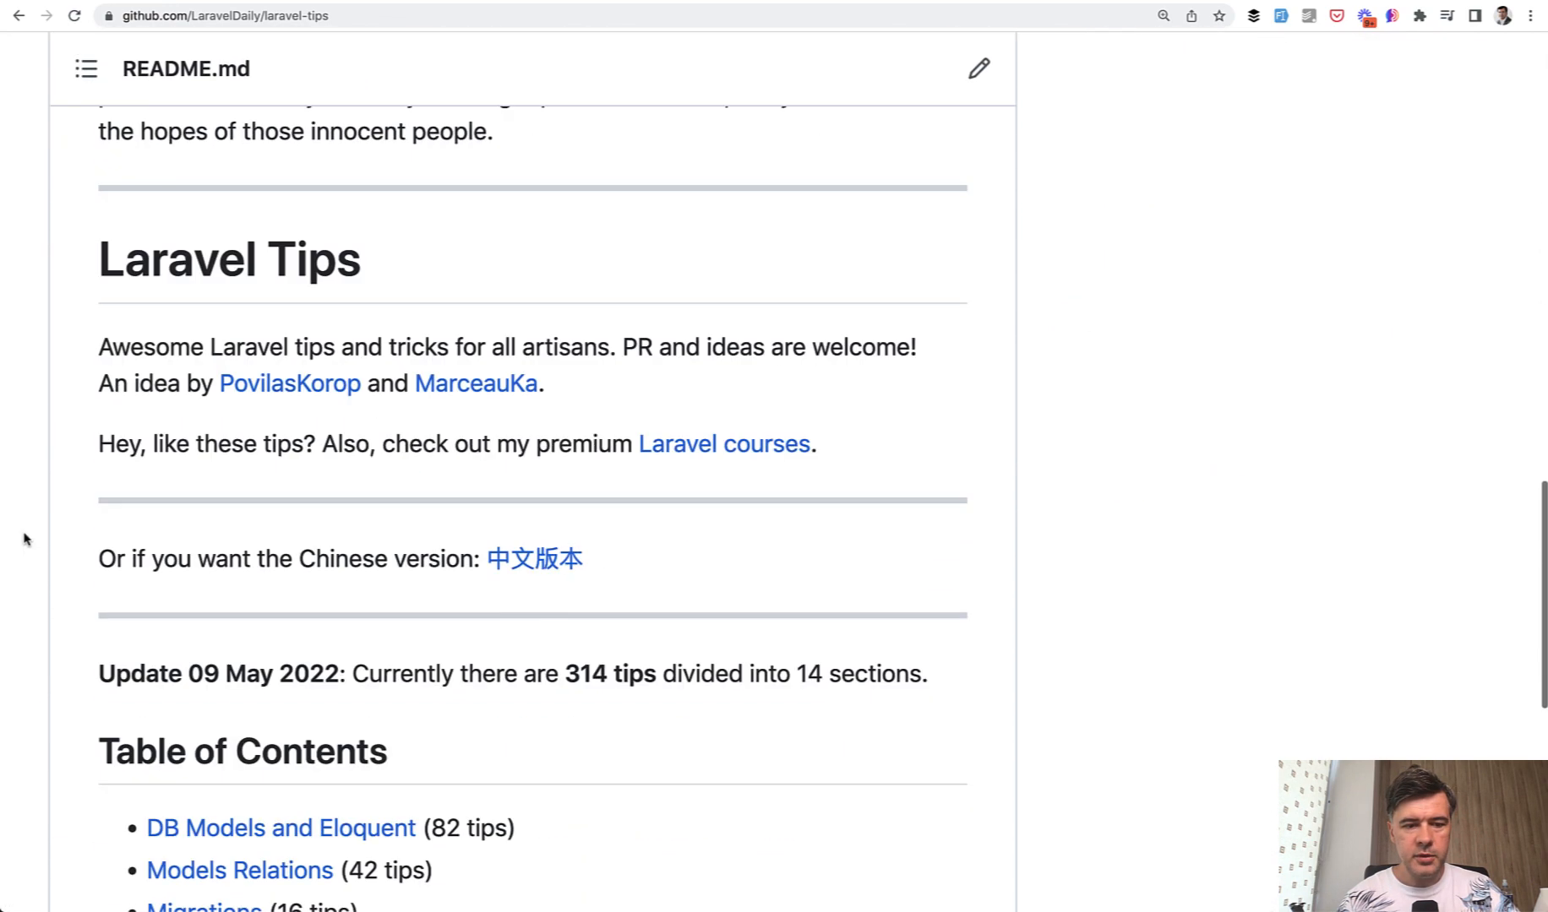
pyautogui.scroll(-3)
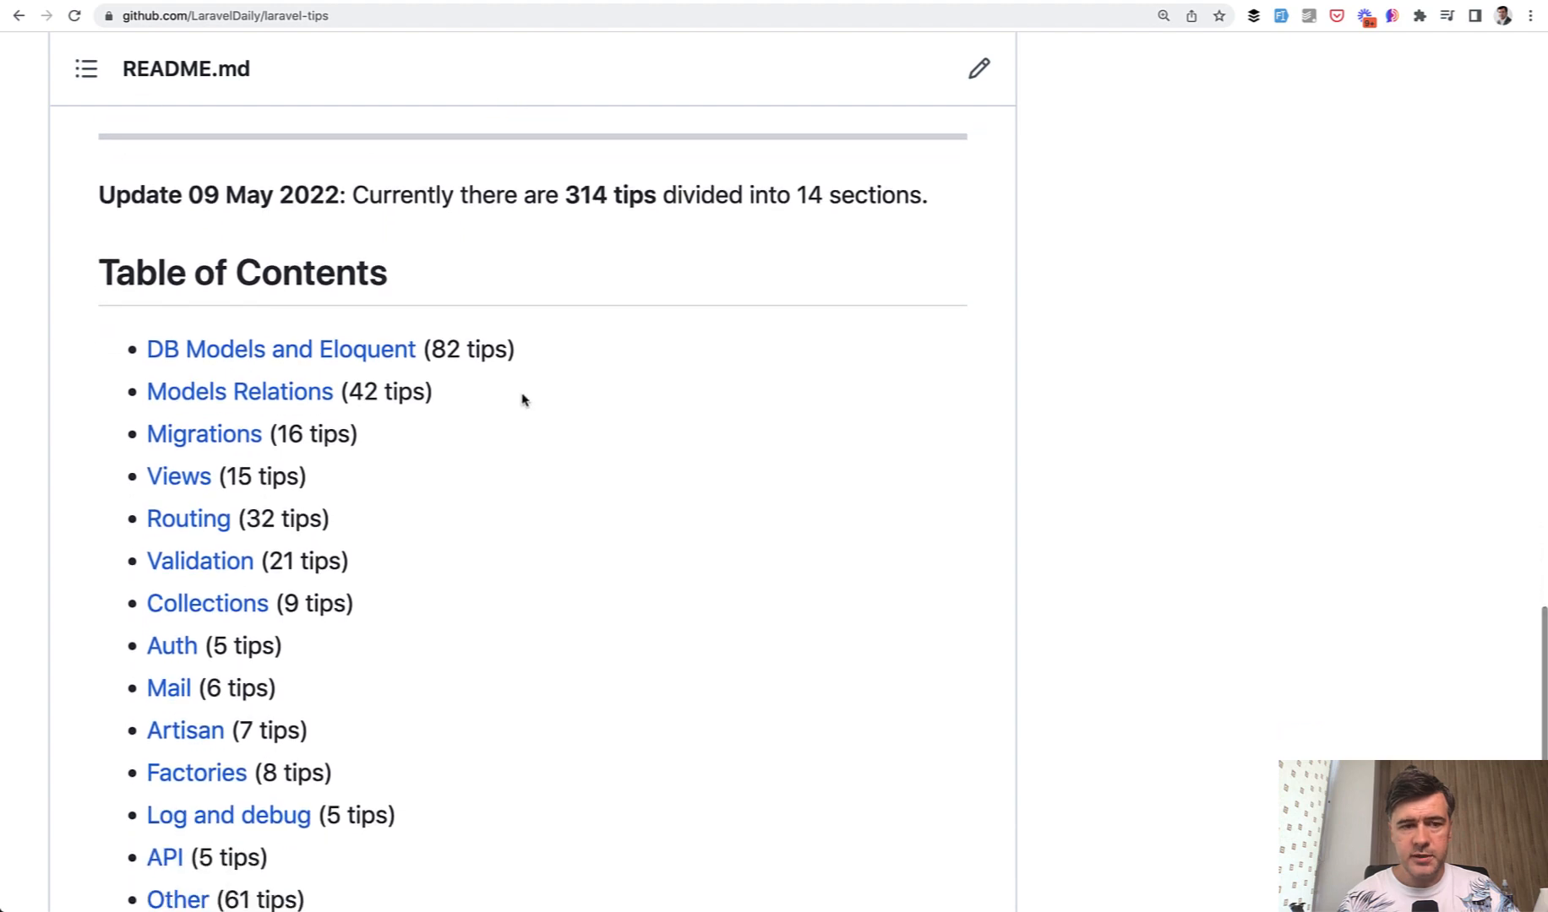
pyautogui.scroll(-3)
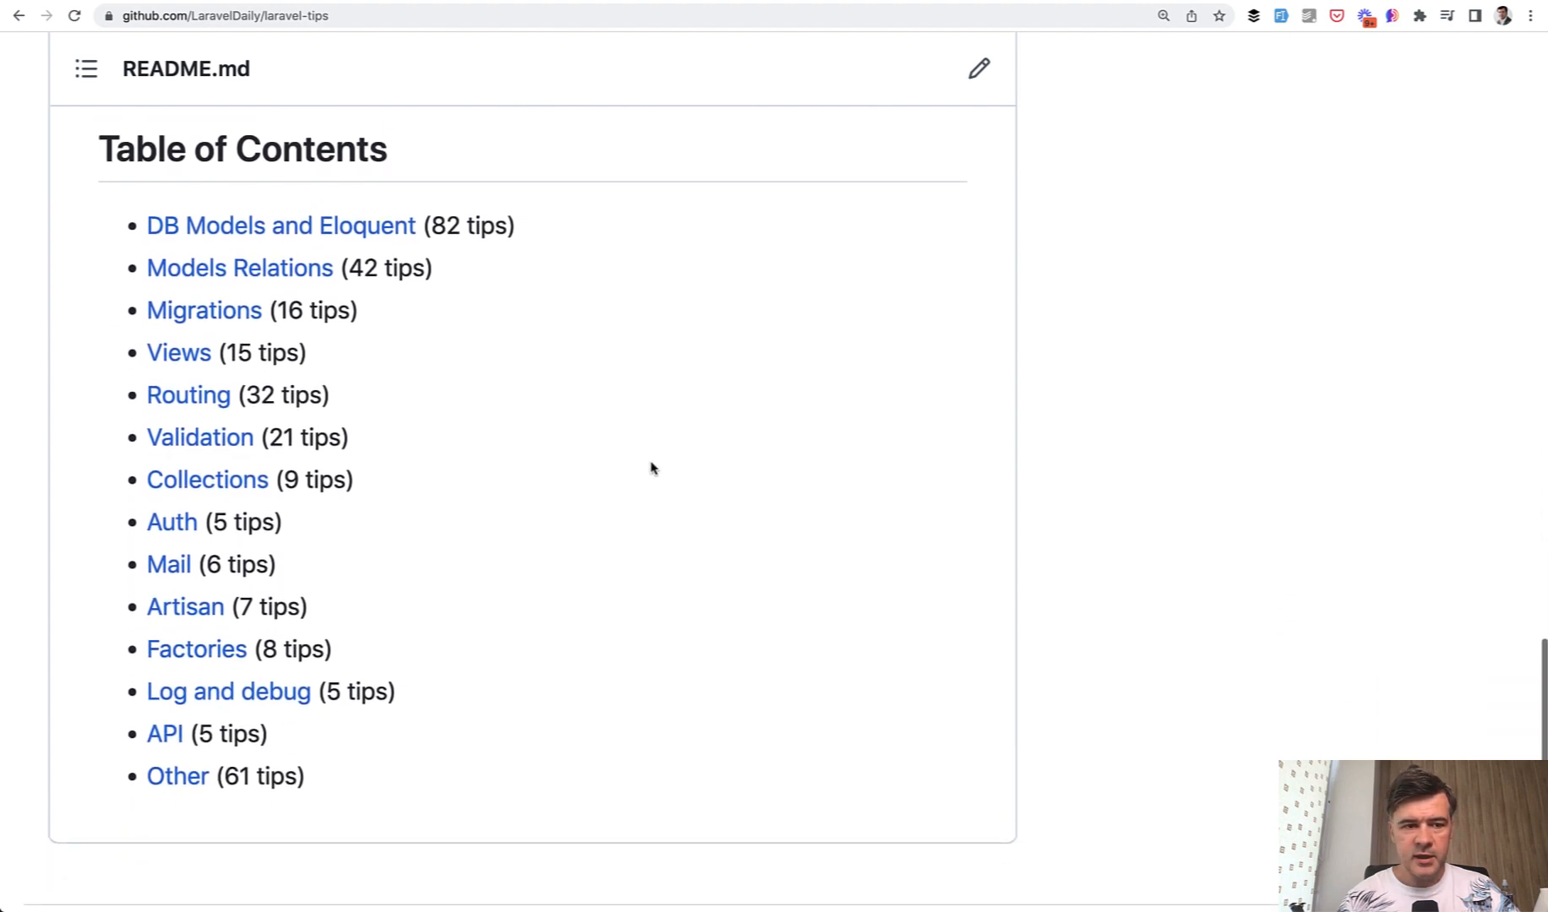
pyautogui.scroll(-3)
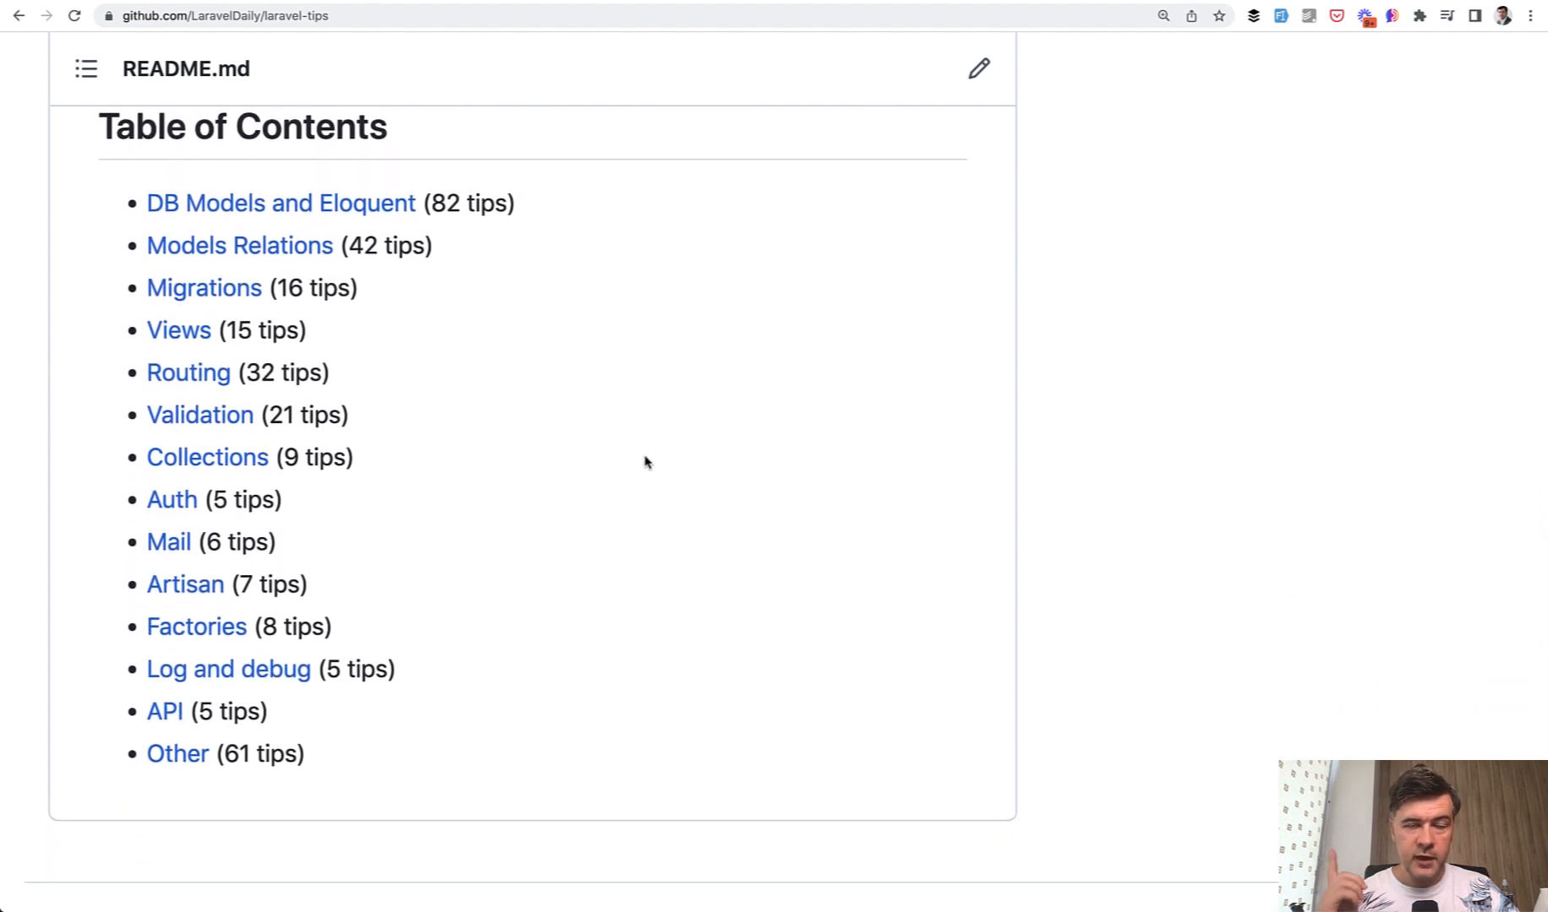